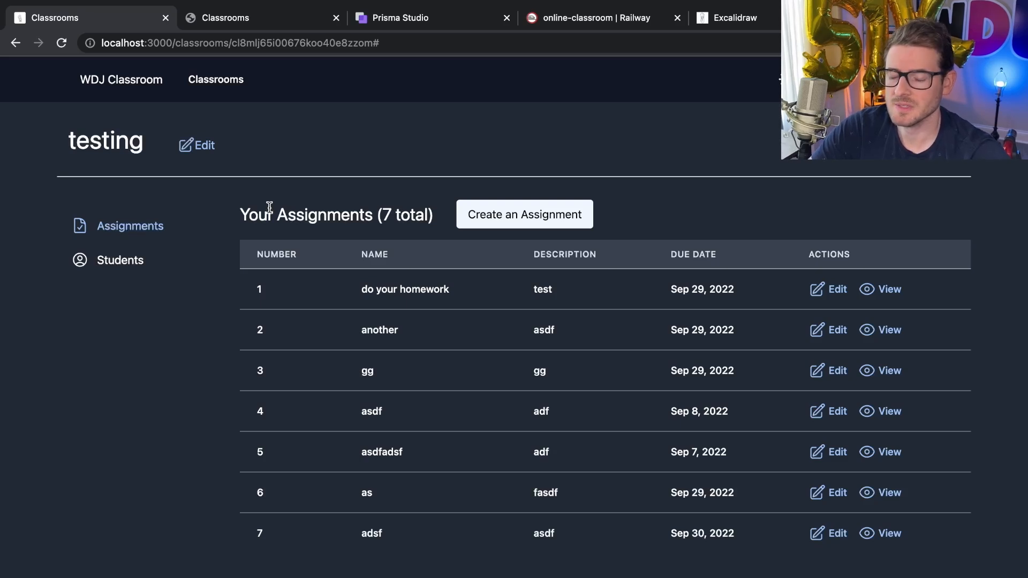
mouse_move(254, 172)
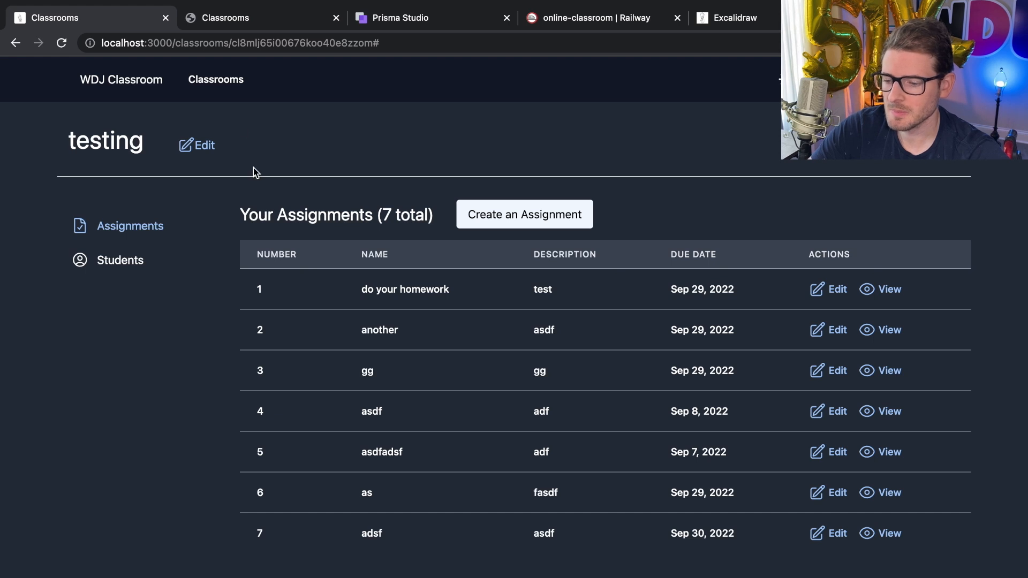
mouse_move(274, 156)
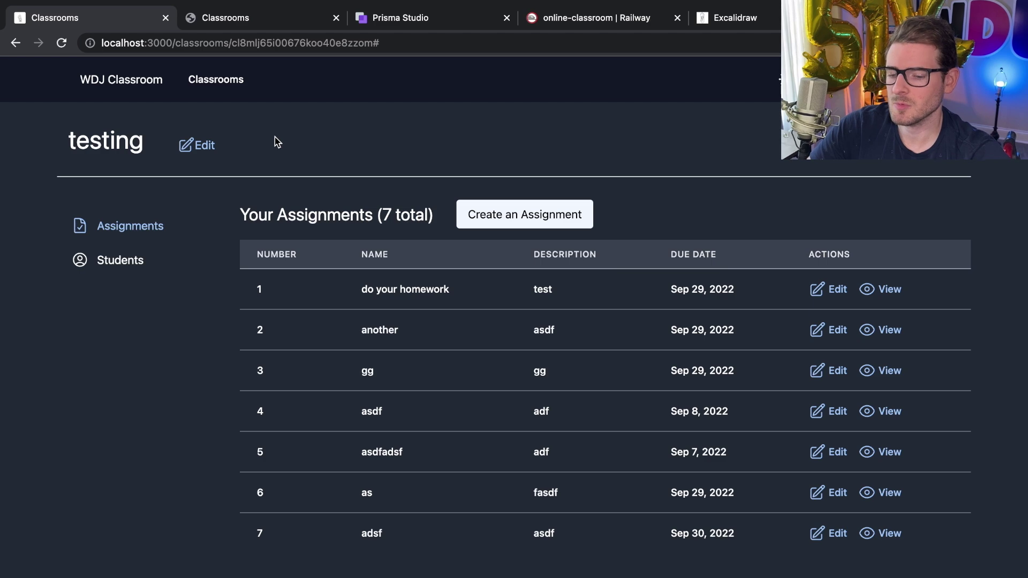
Step: Switch to the Railway project page to see the online-classroom deployments
click(595, 18)
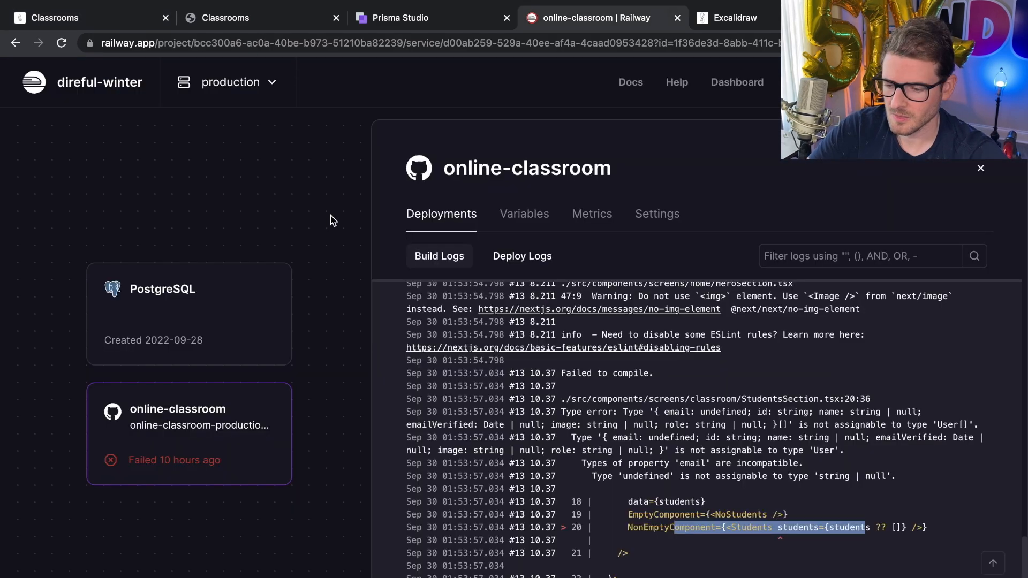
mouse_move(242, 374)
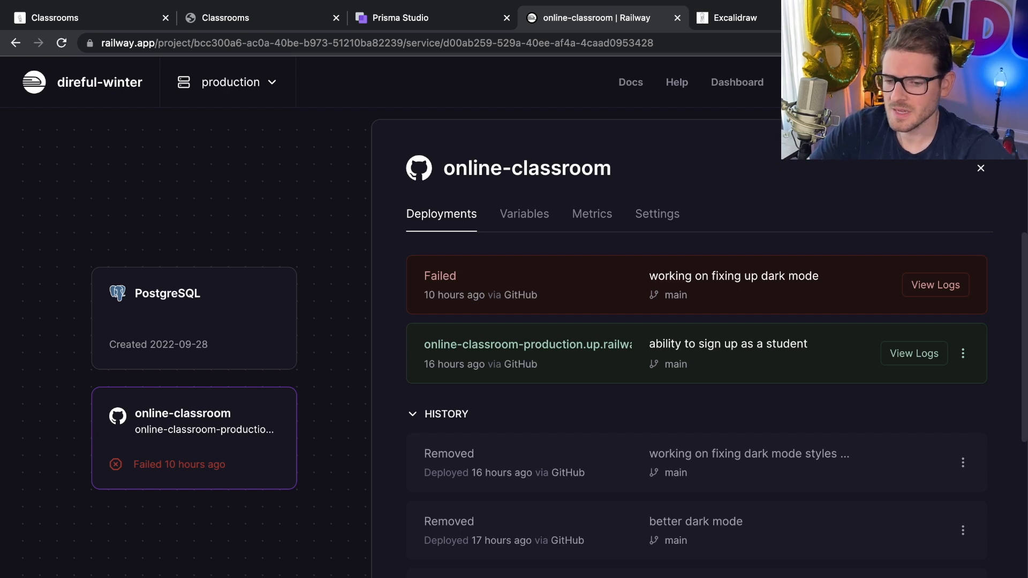
mouse_move(555, 158)
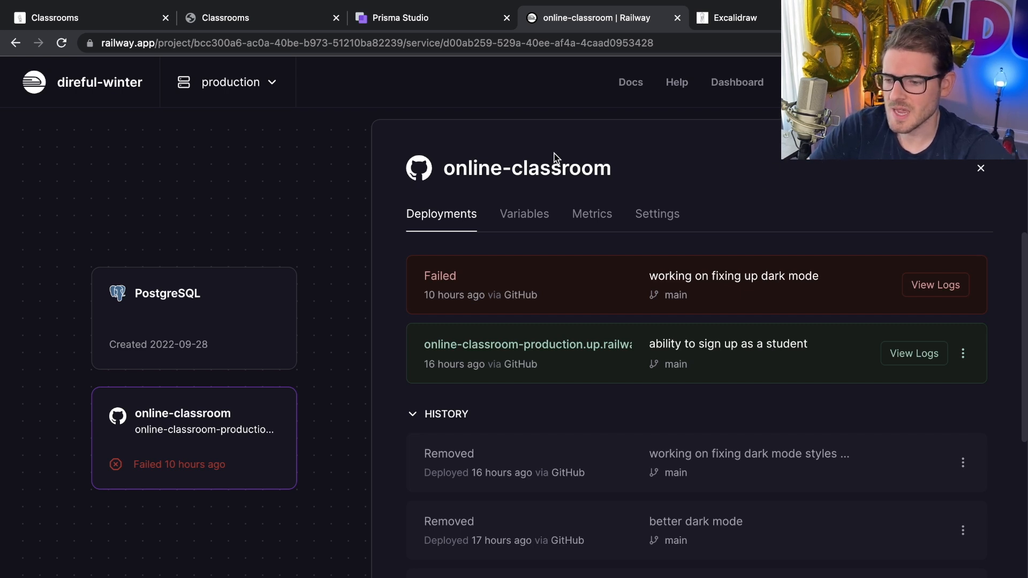
mouse_move(321, 183)
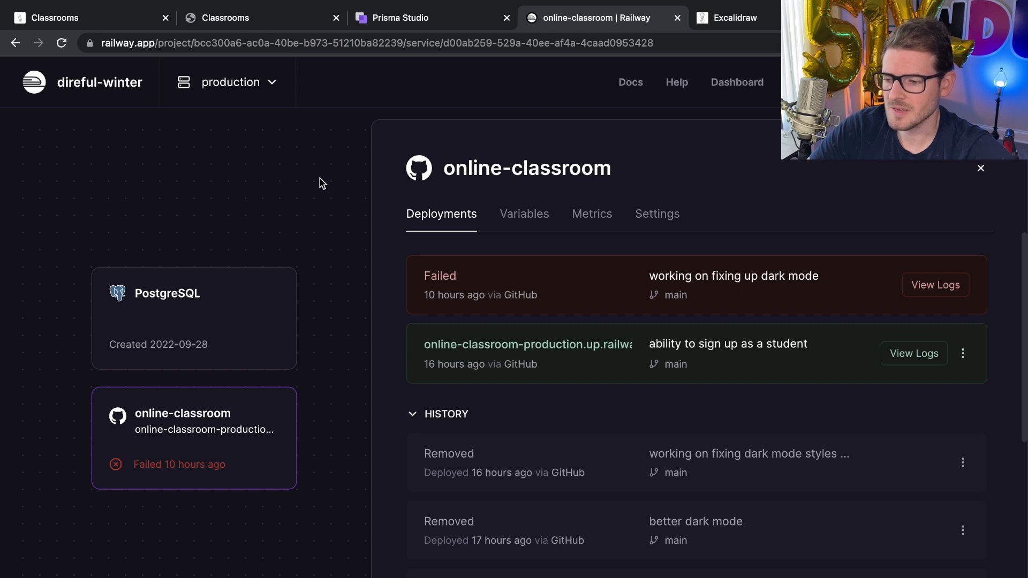
mouse_move(464, 187)
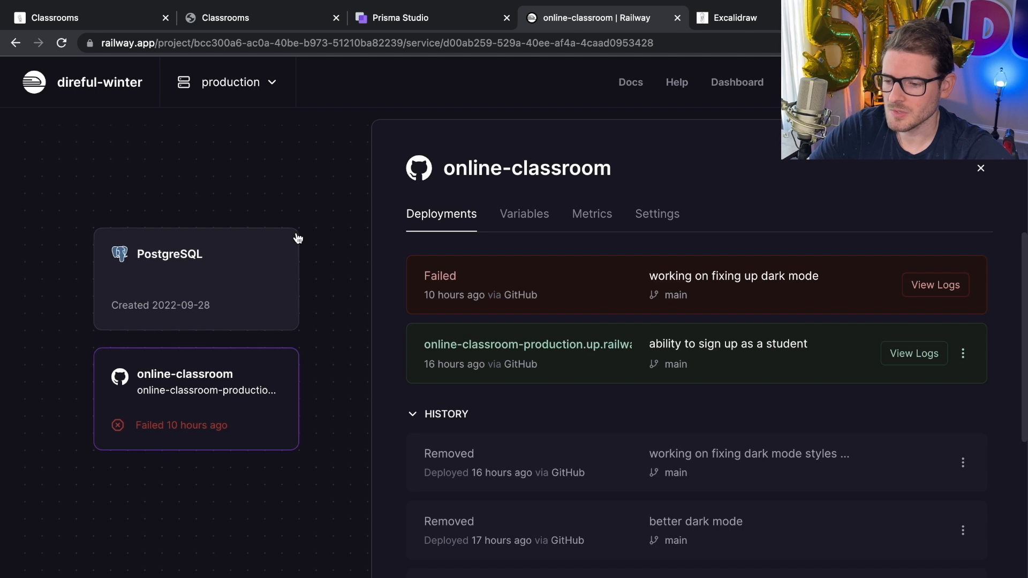
mouse_move(330, 194)
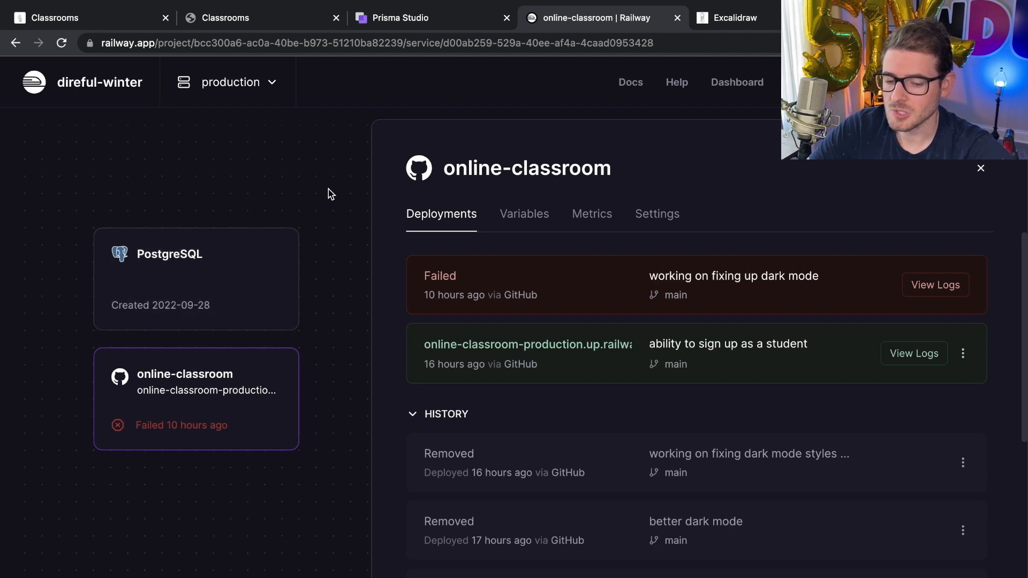
mouse_move(335, 187)
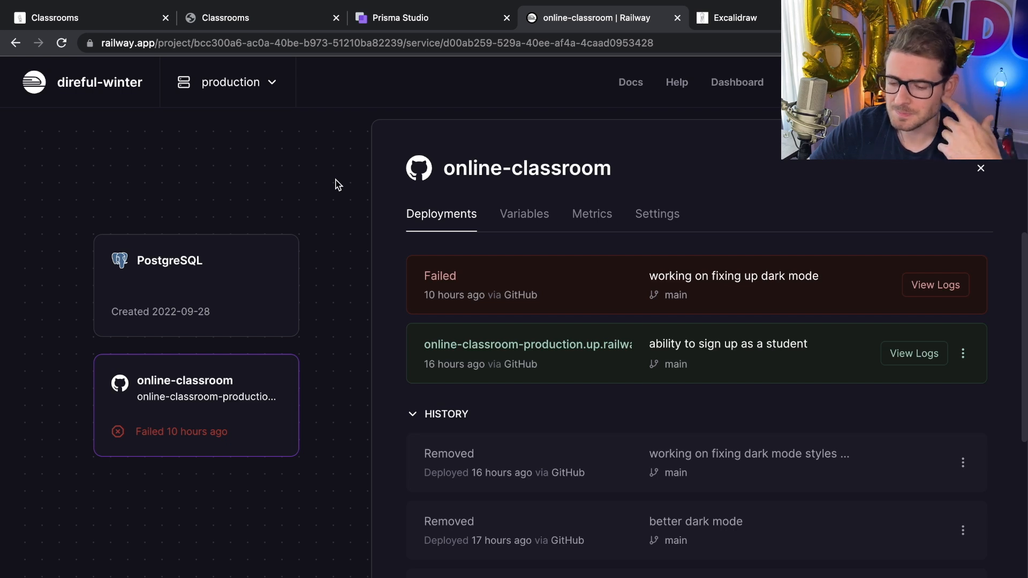
mouse_move(315, 179)
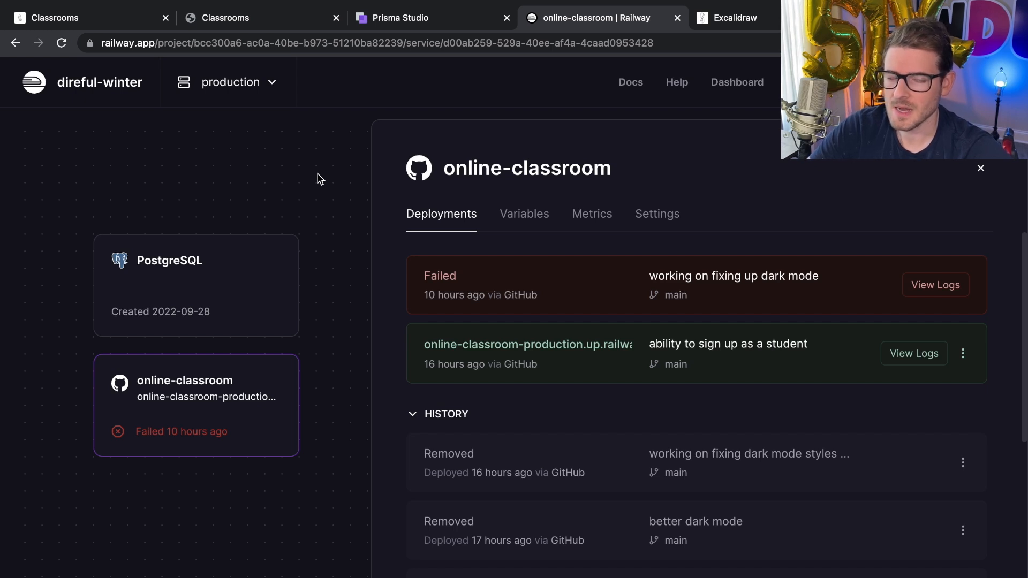
mouse_move(298, 191)
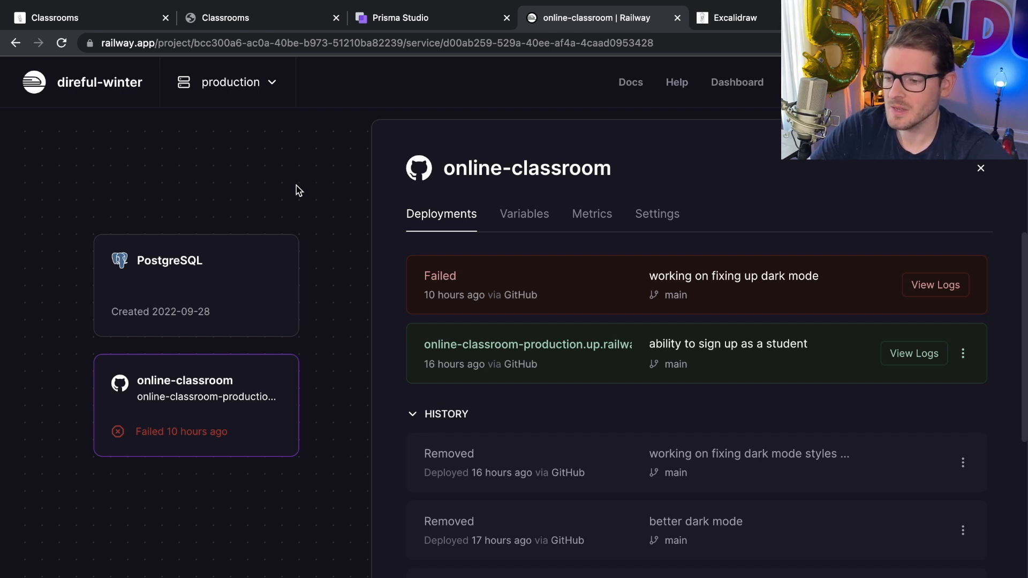
mouse_move(278, 182)
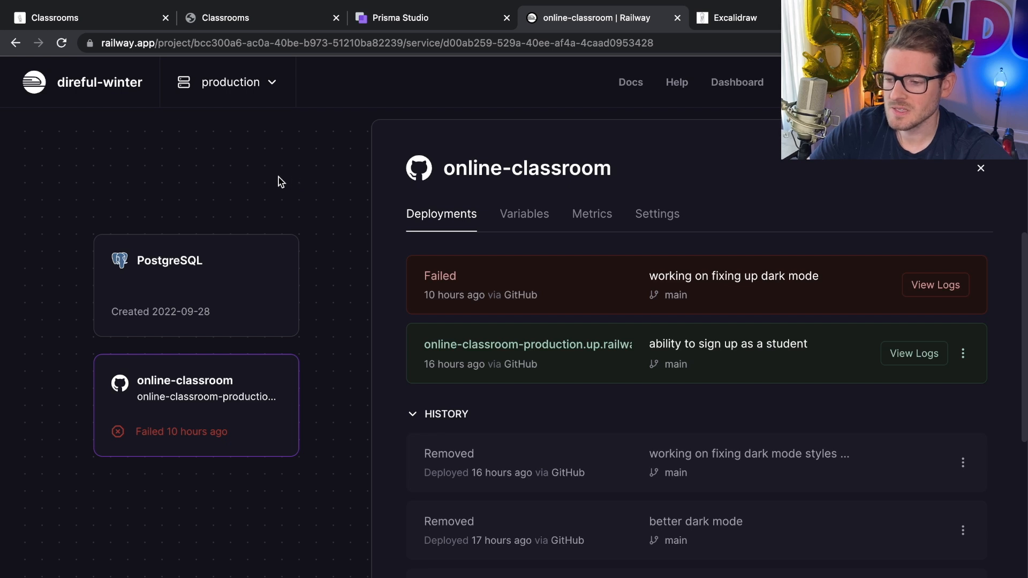
mouse_move(293, 197)
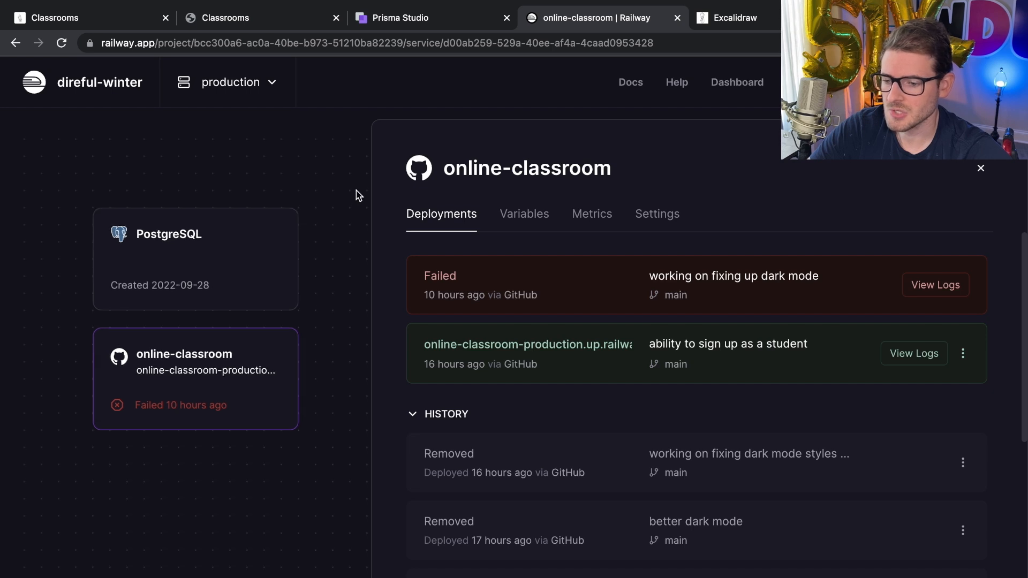
Step: View the live WDJ Classroom site and open my awesome class's Assignments
click(223, 18)
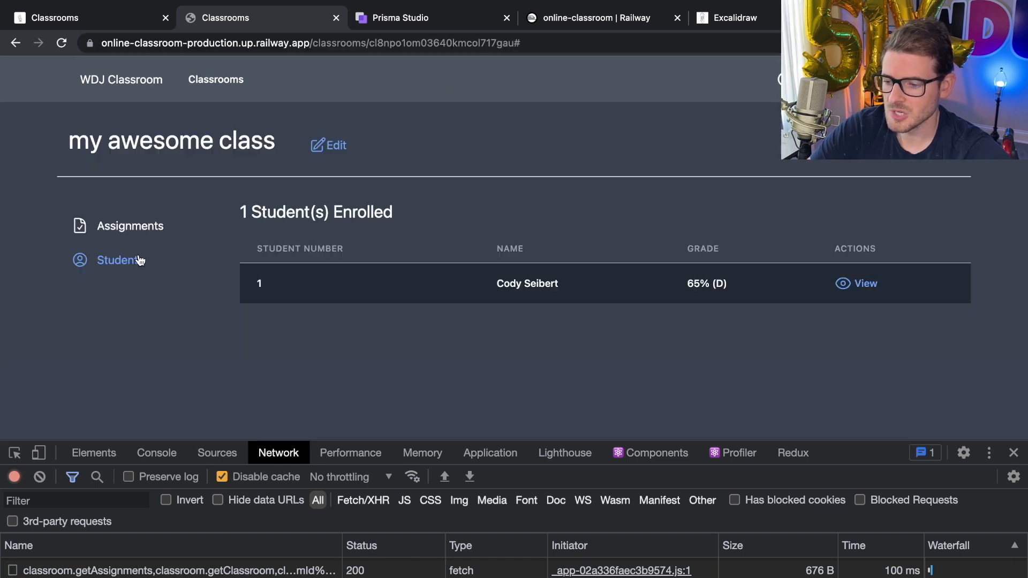
click(130, 225)
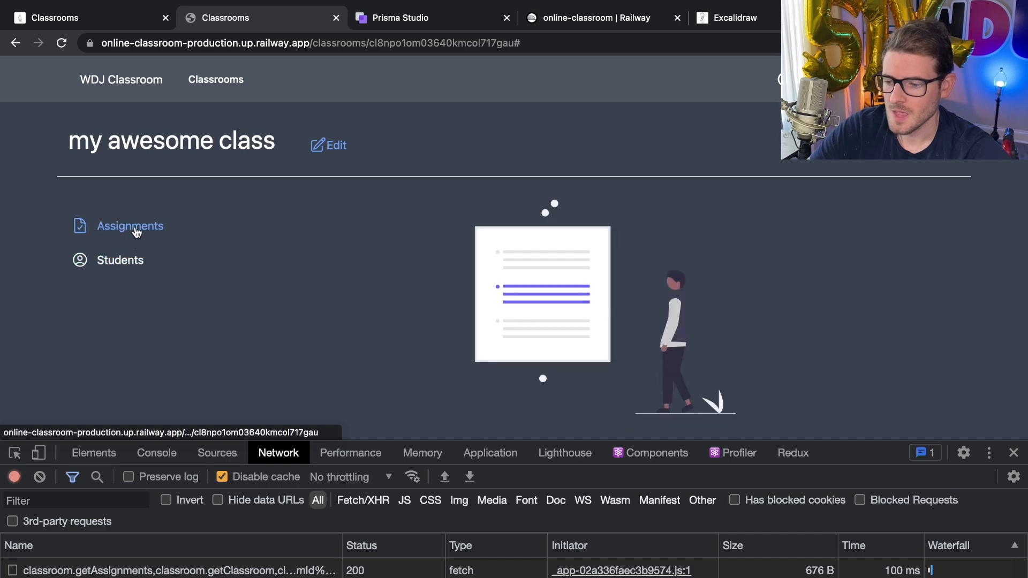
mouse_move(529, 69)
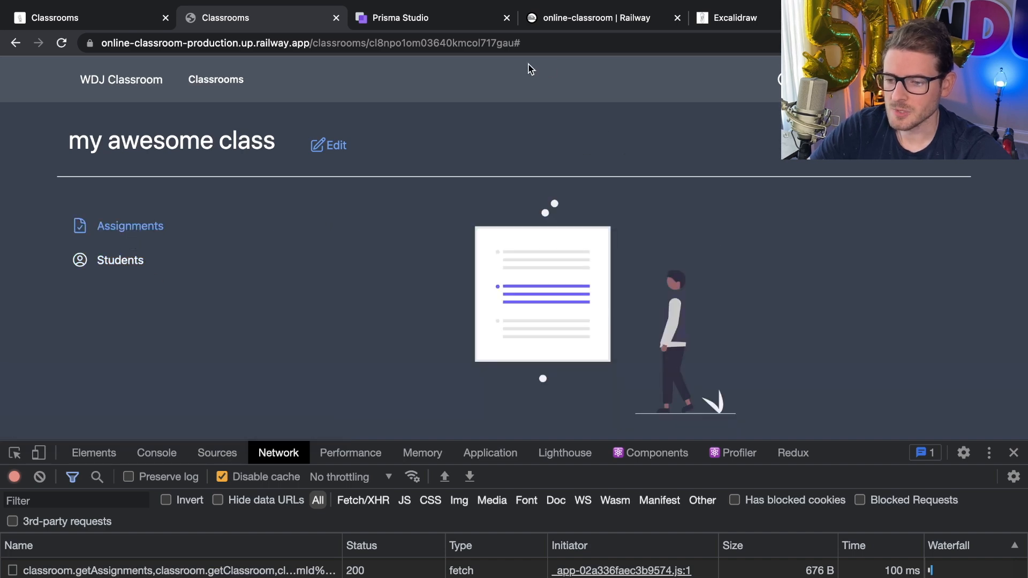
Step: Return to Railway and scroll the deployments down to the removed-build history
click(596, 17)
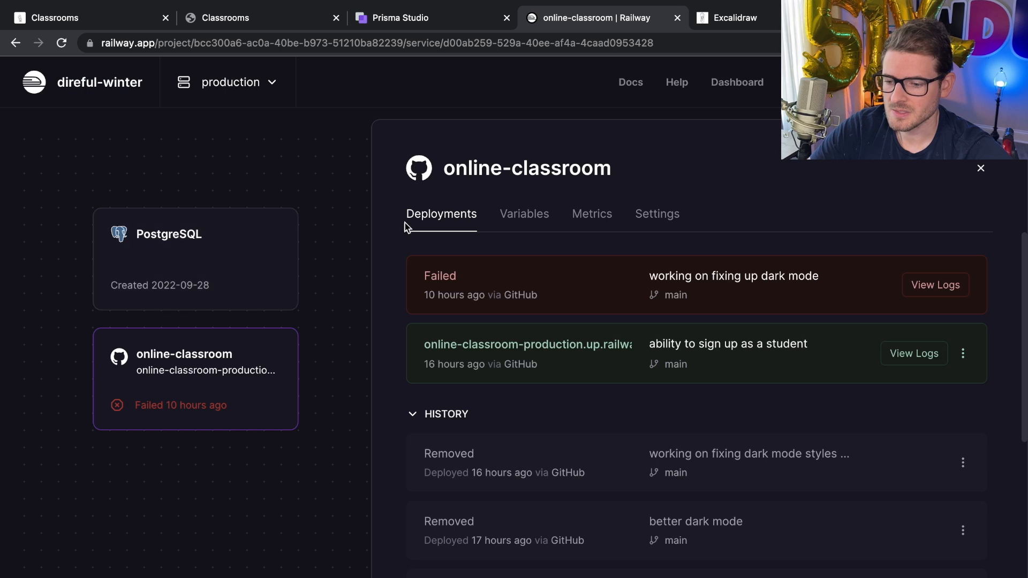
mouse_move(524, 220)
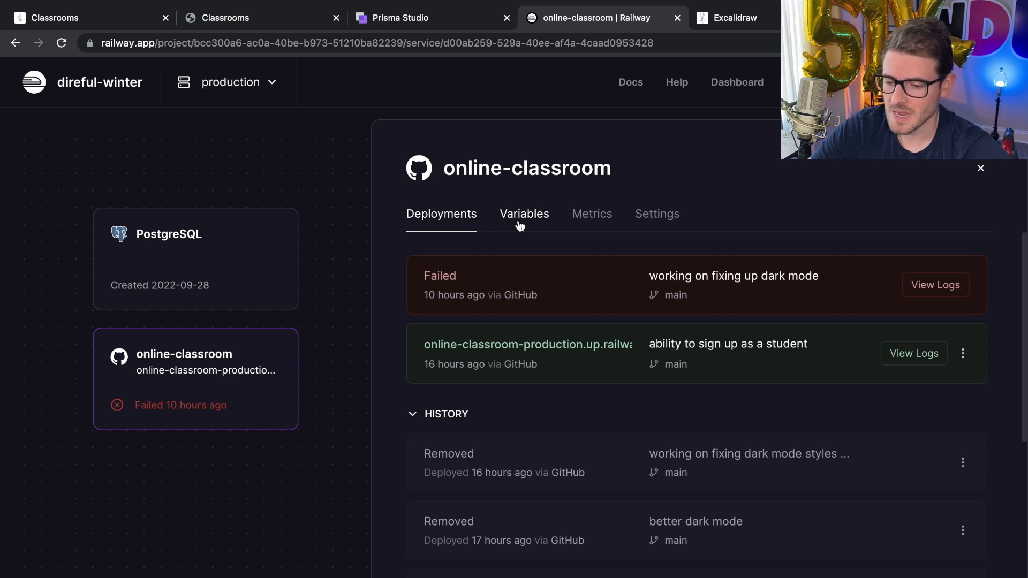
mouse_move(529, 220)
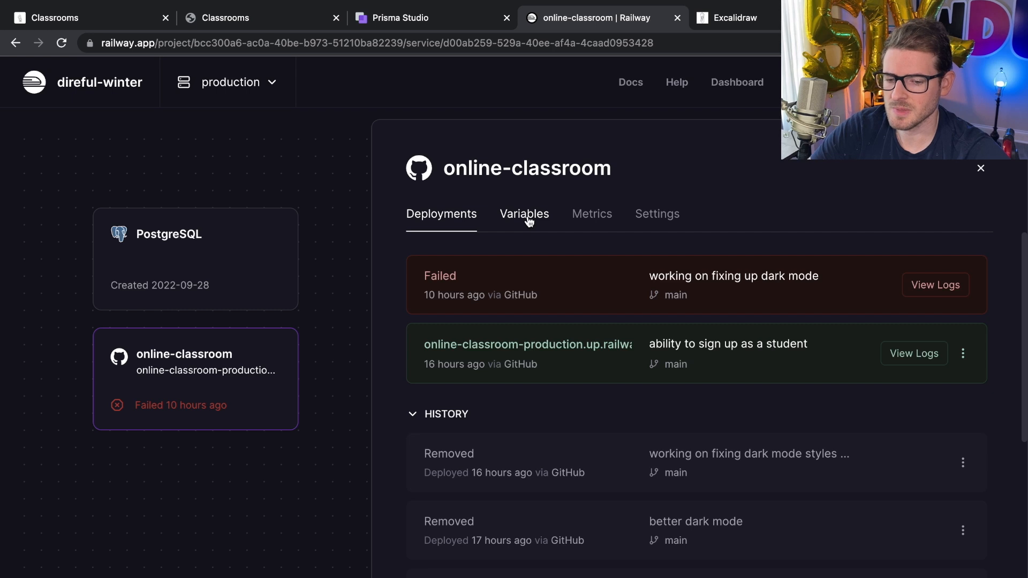
mouse_move(498, 264)
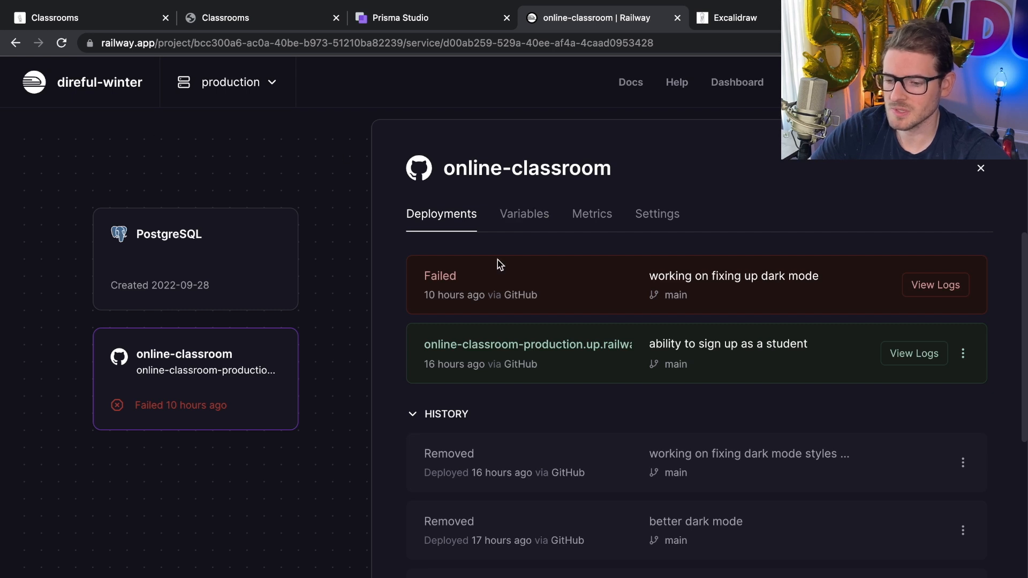
scroll(down, 3)
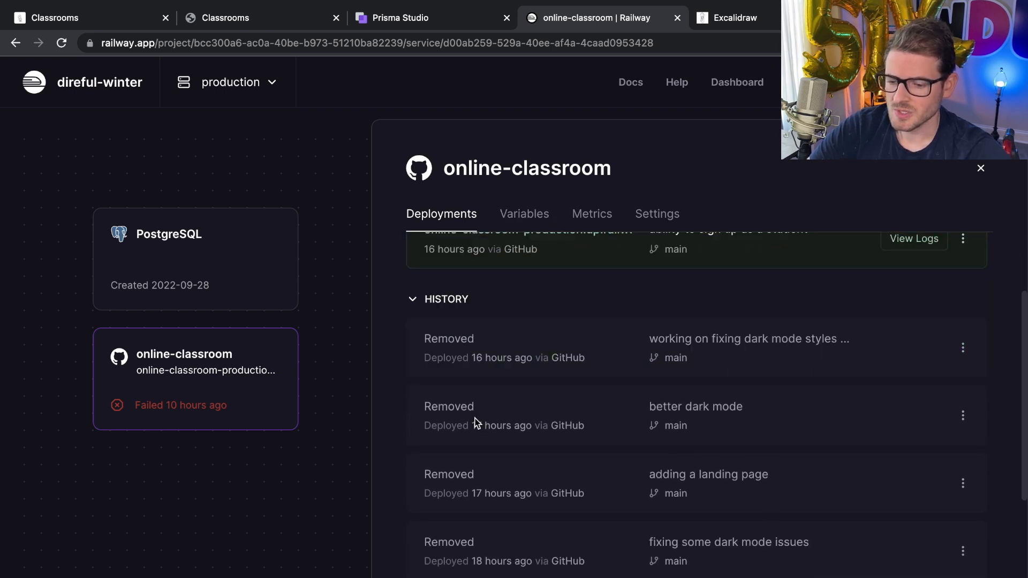
click(657, 213)
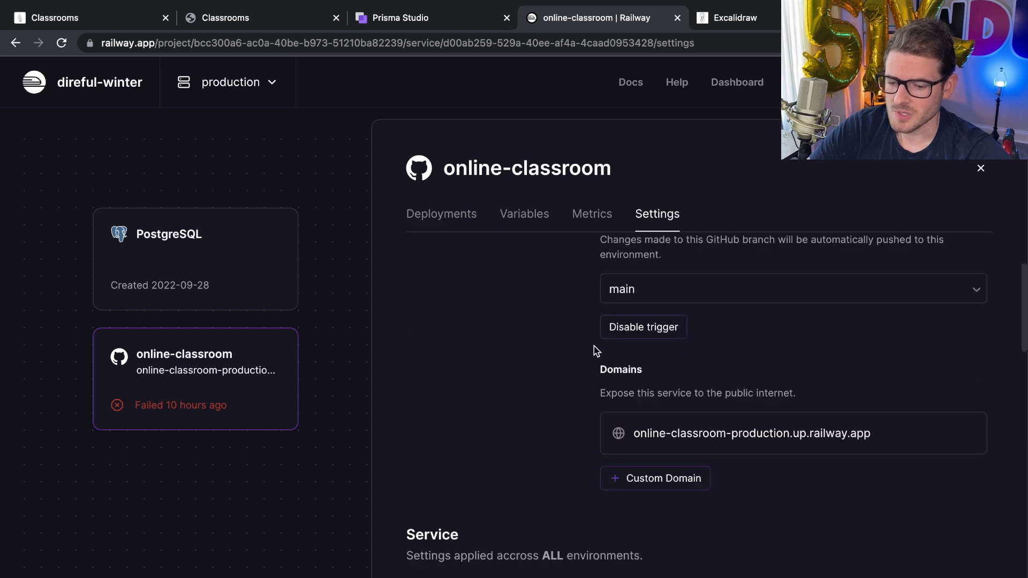
scroll(down, 3)
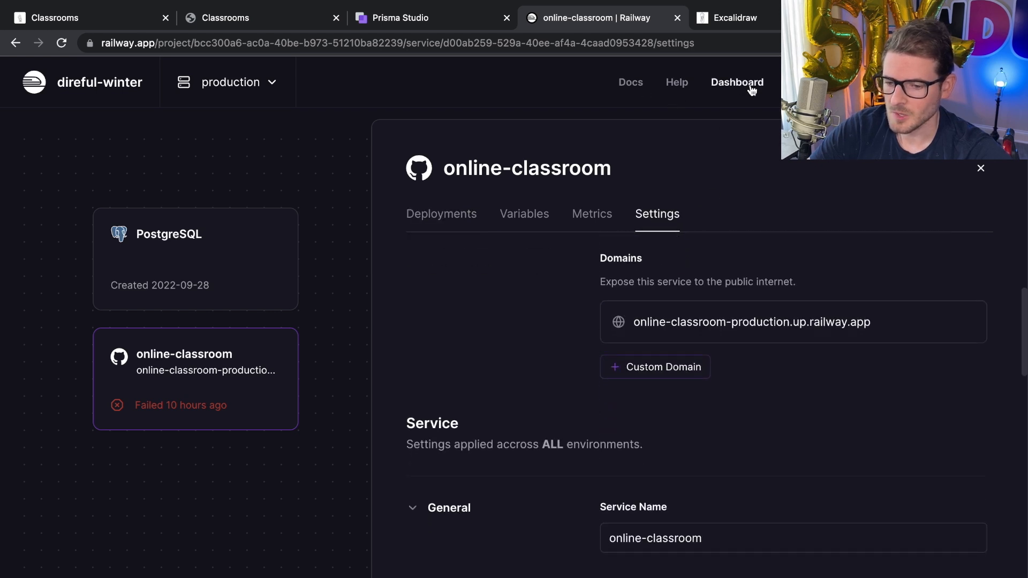
mouse_move(131, 388)
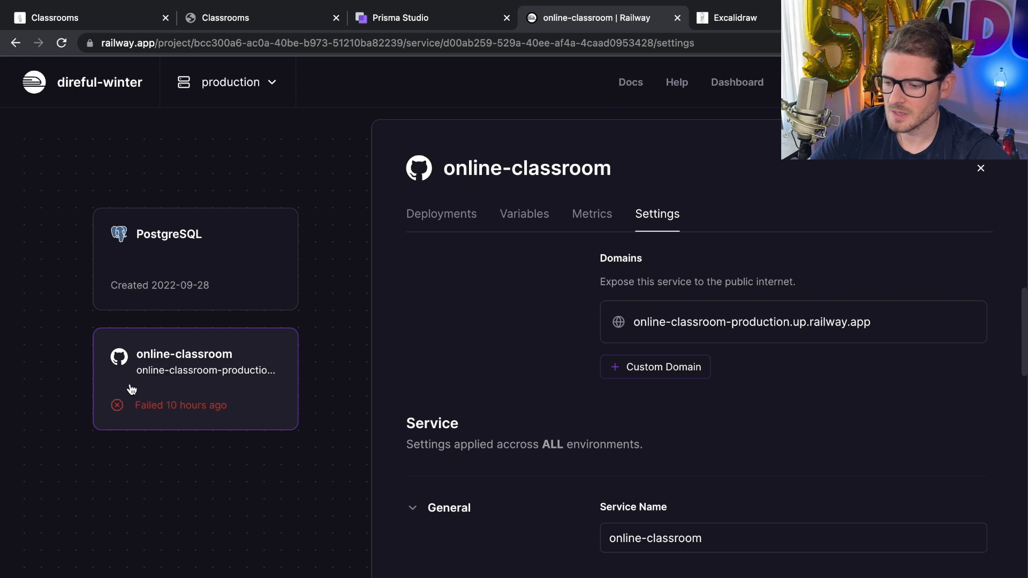
mouse_move(486, 175)
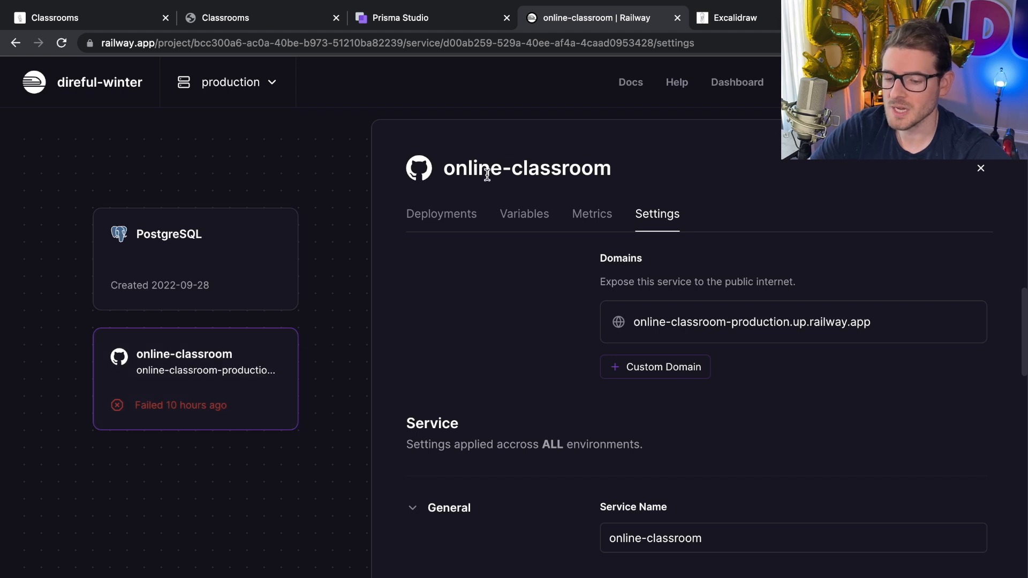
mouse_move(752, 322)
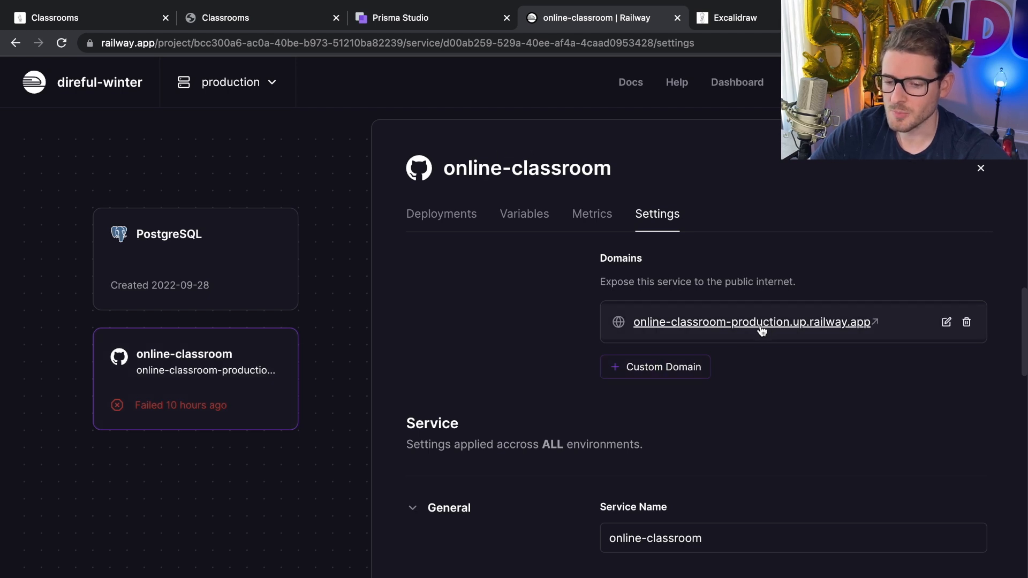
mouse_move(762, 406)
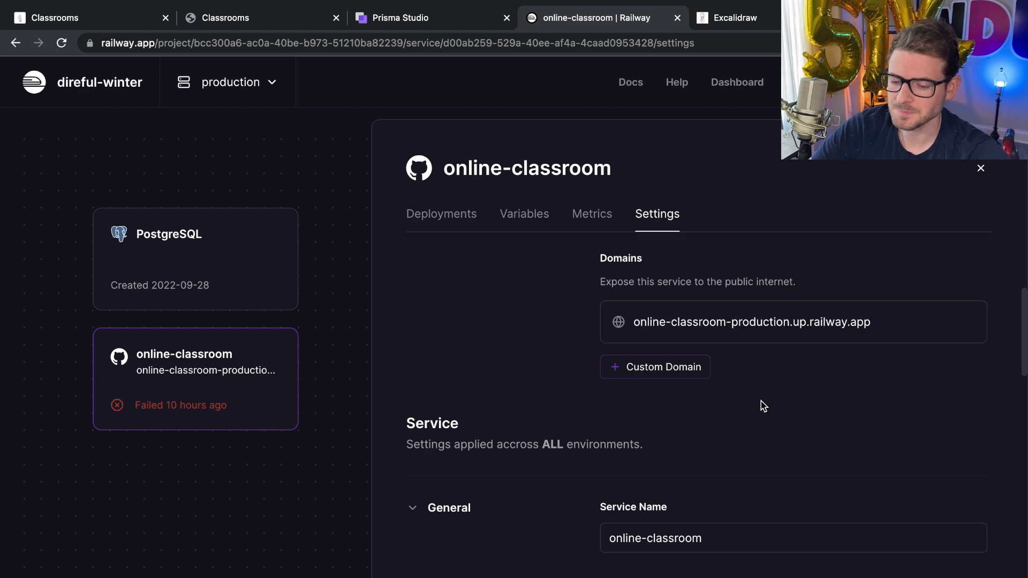
scroll(down, 3)
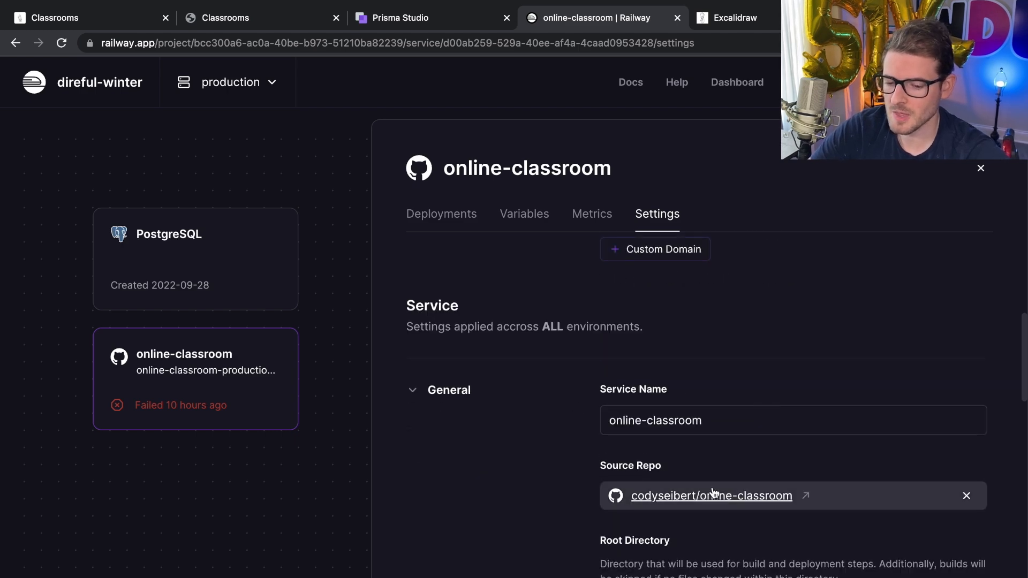
scroll(down, 3)
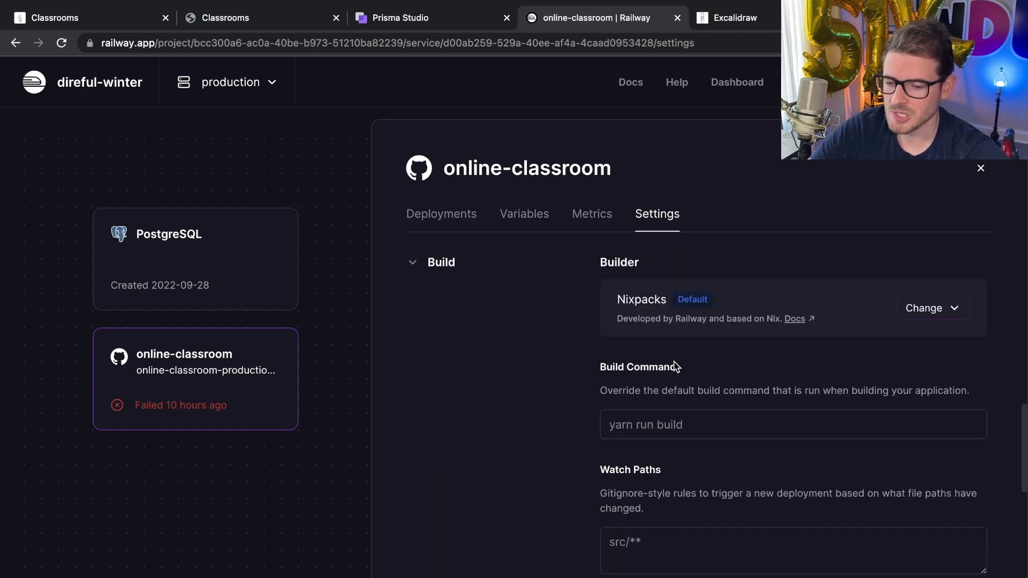
scroll(down, 3)
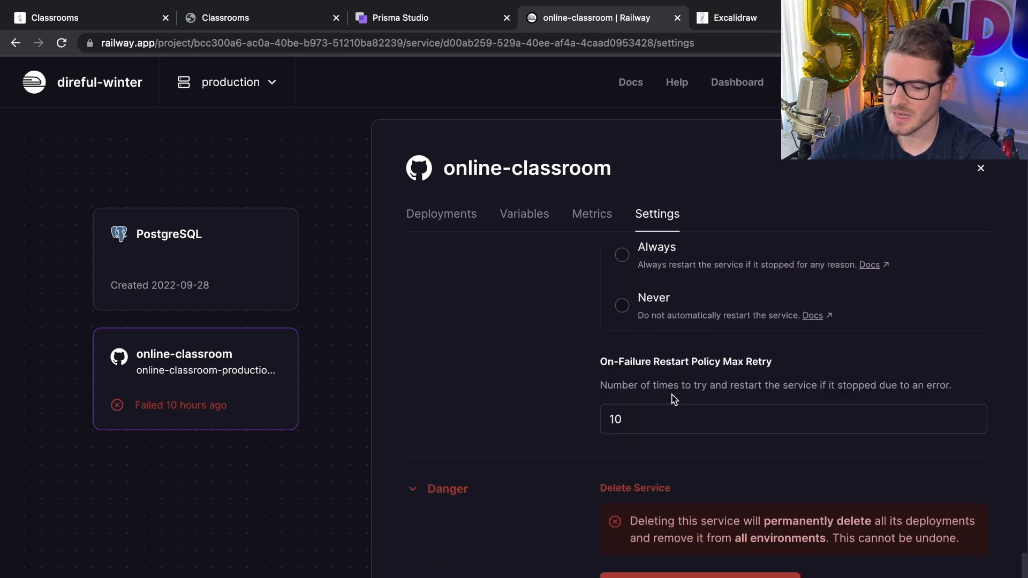
scroll(up, 3)
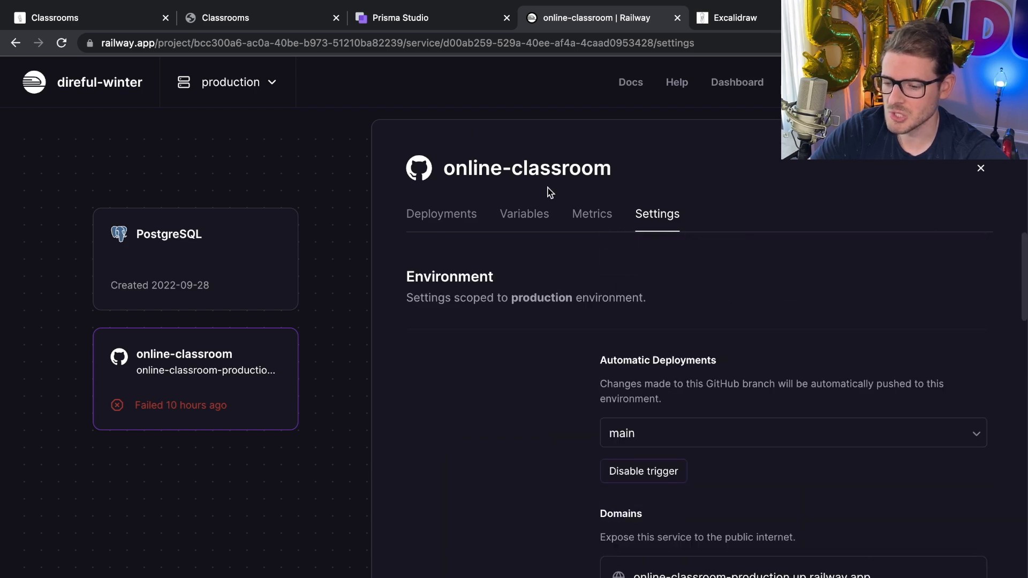
click(441, 213)
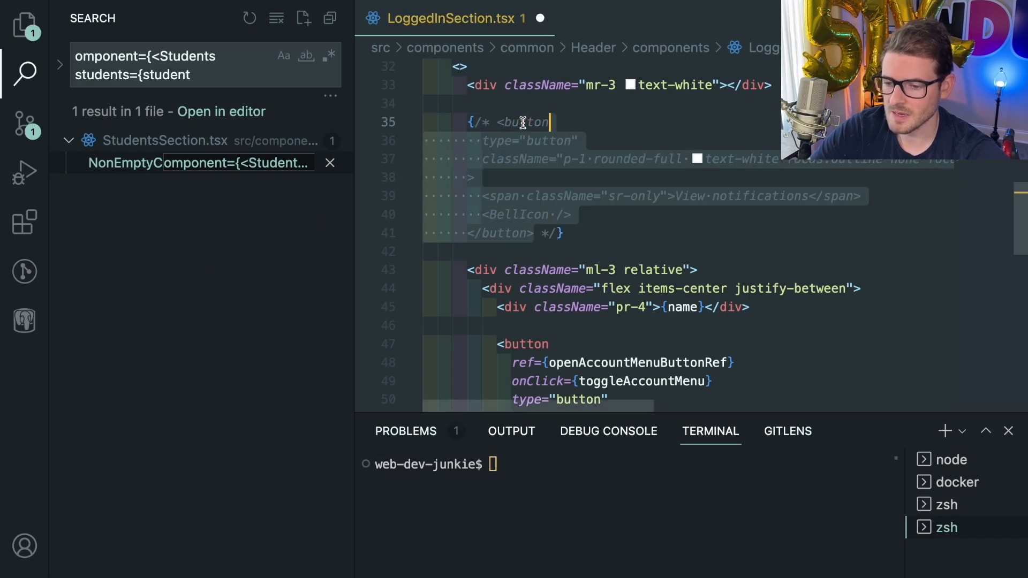
Step: Commit the LoggedInSection.tsx and classroomRouter.ts changes as 'remove bell icon'
click(24, 125)
text(r)
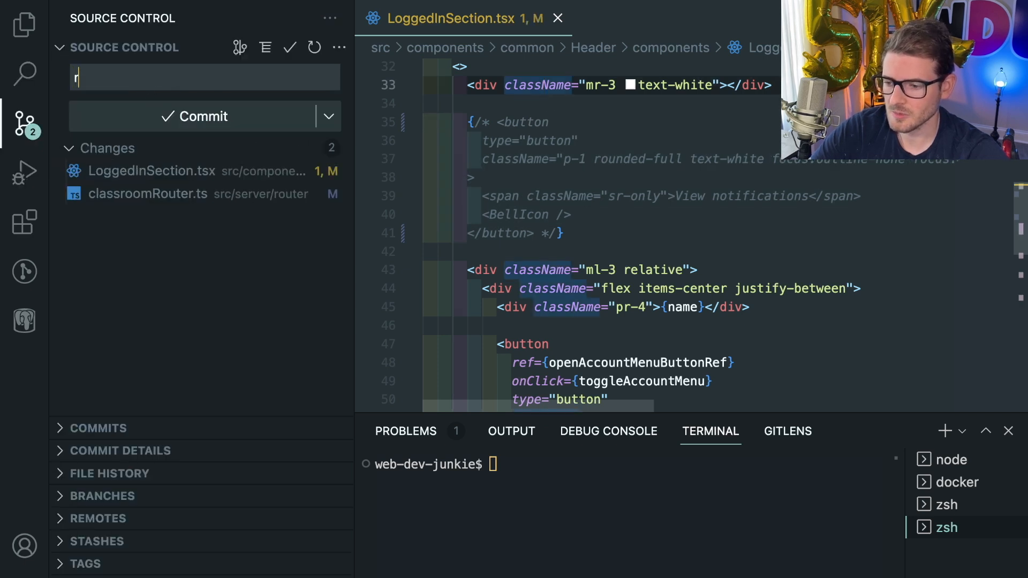
text(emove bell icon)
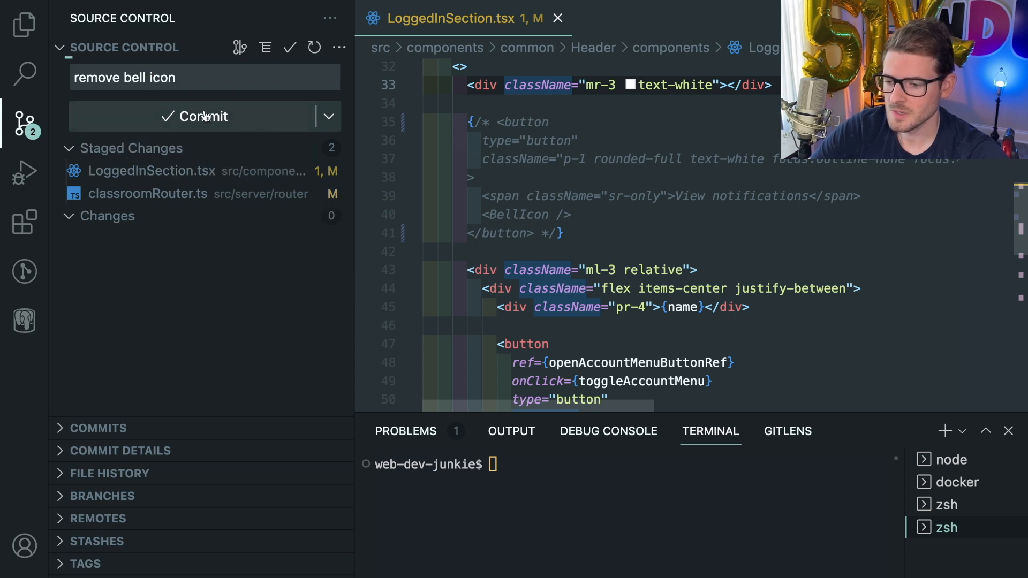
click(204, 116)
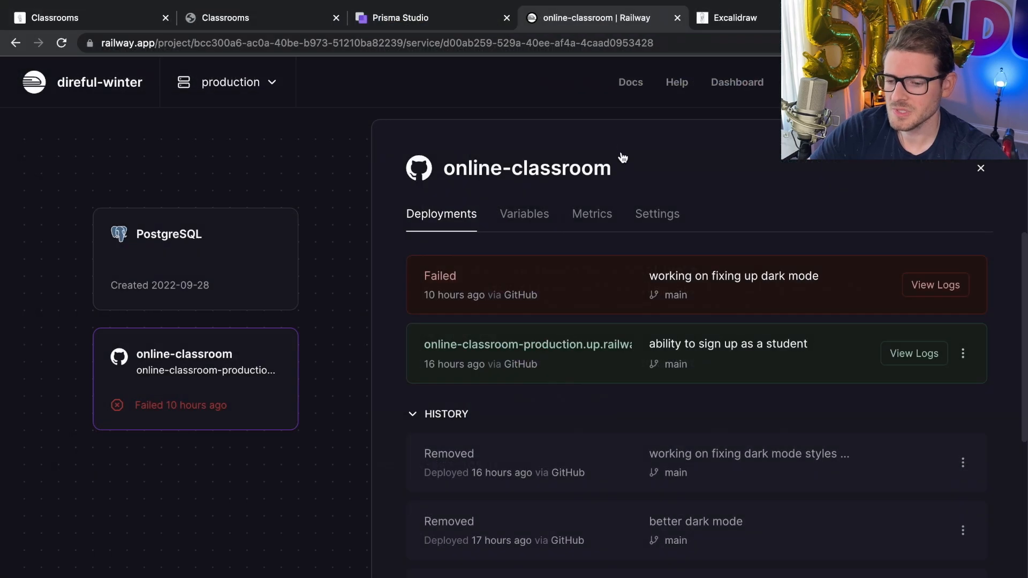
mouse_move(521, 287)
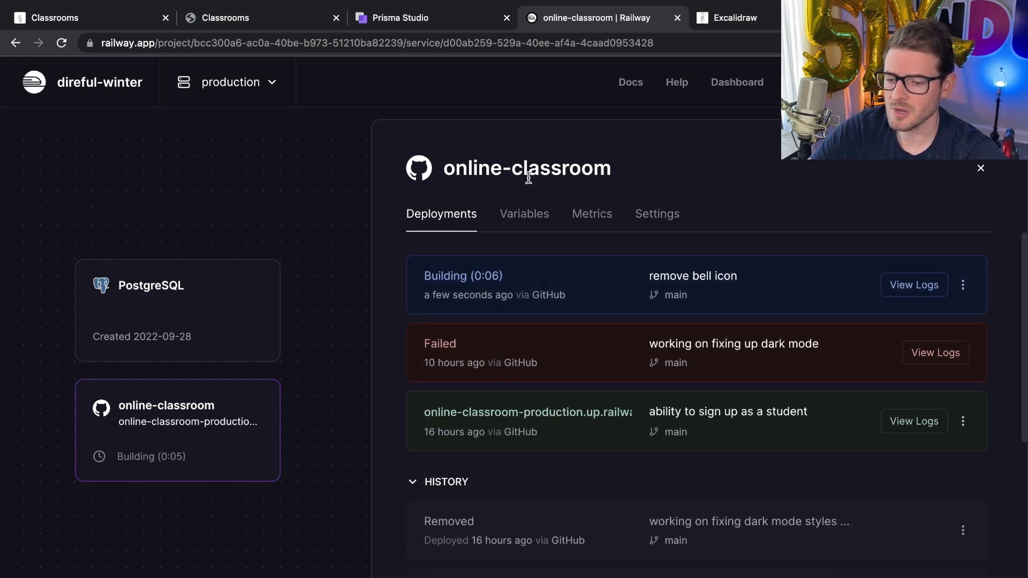
Step: Open the build logs of the building 'remove bell icon' deployment
click(462, 275)
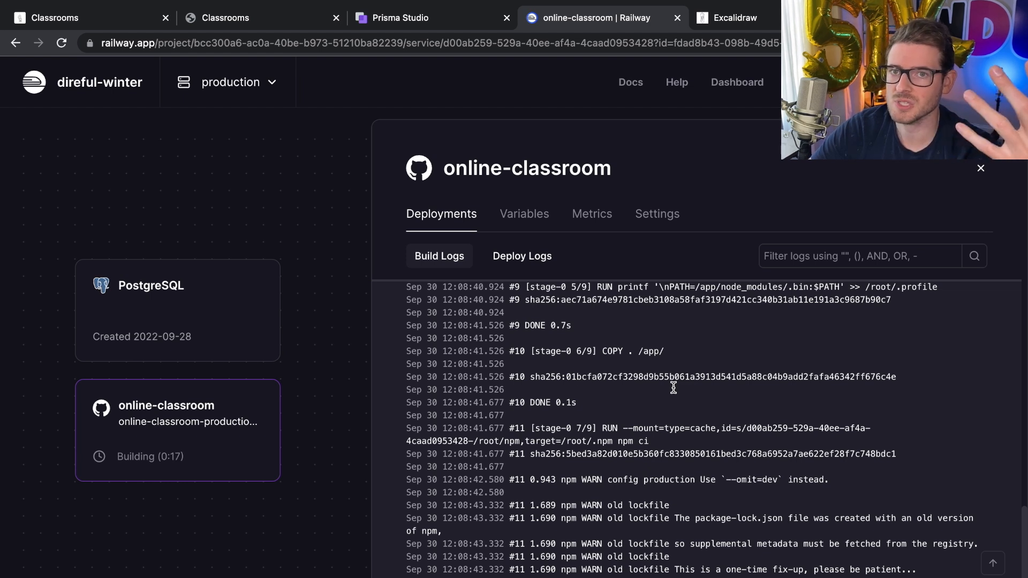
scroll(down, 3)
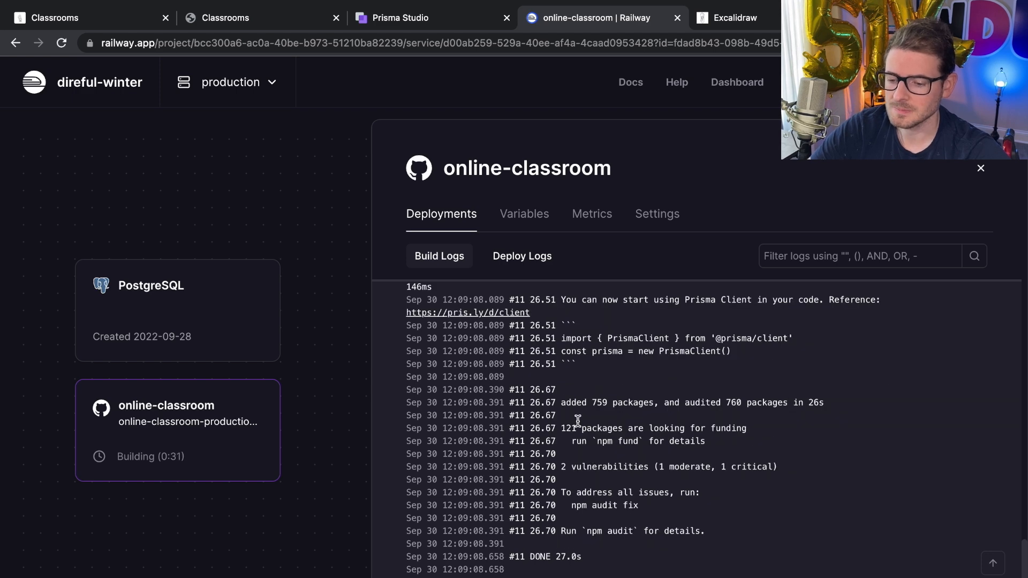
scroll(down, 3)
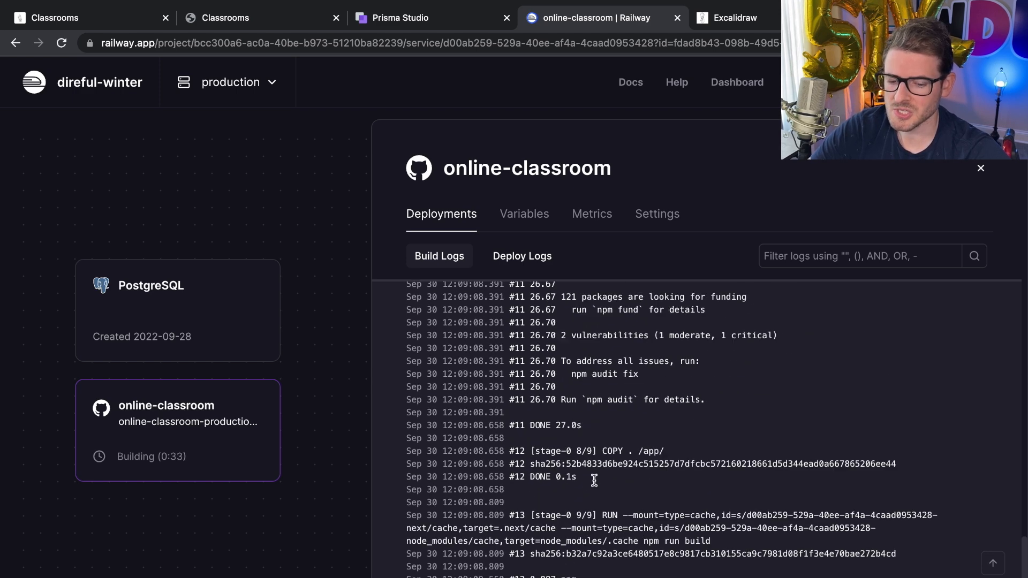
scroll(down, 3)
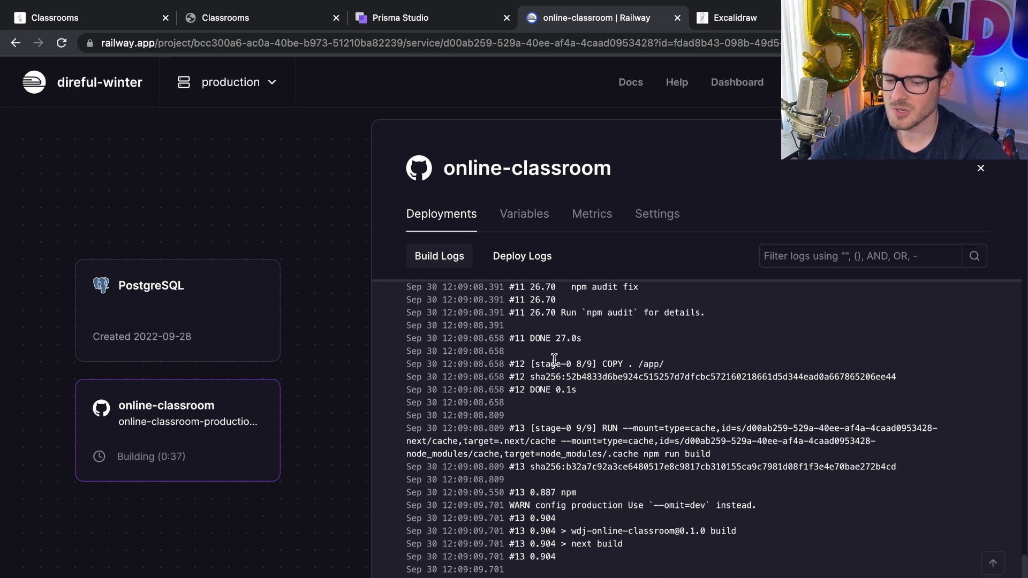
scroll(down, 3)
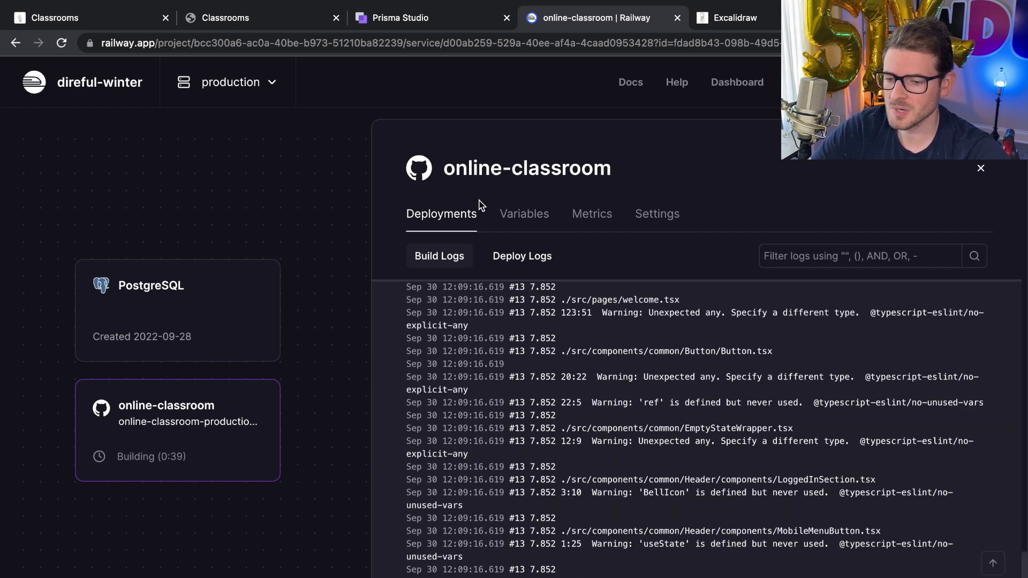
mouse_move(334, 424)
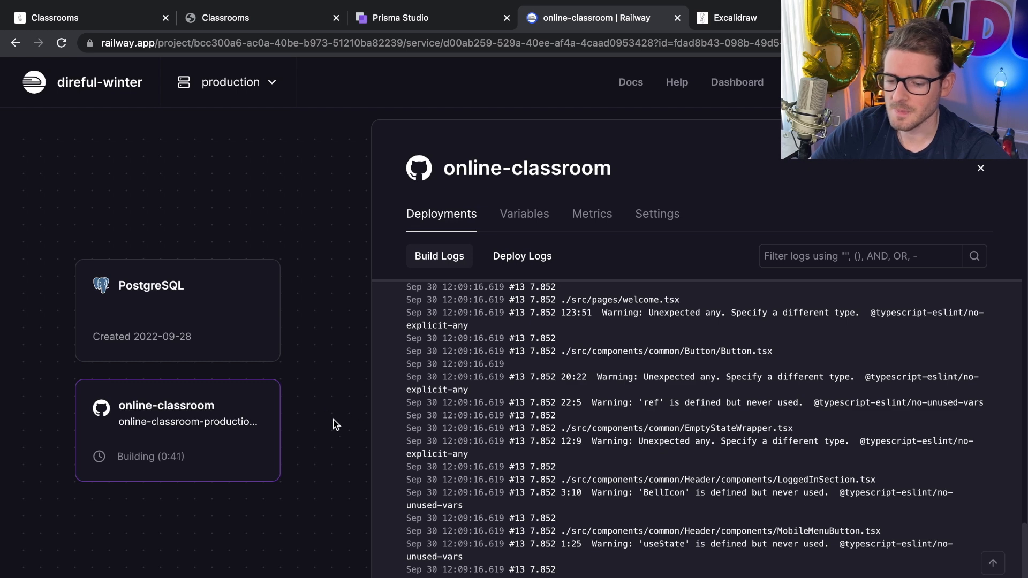
scroll(down, 3)
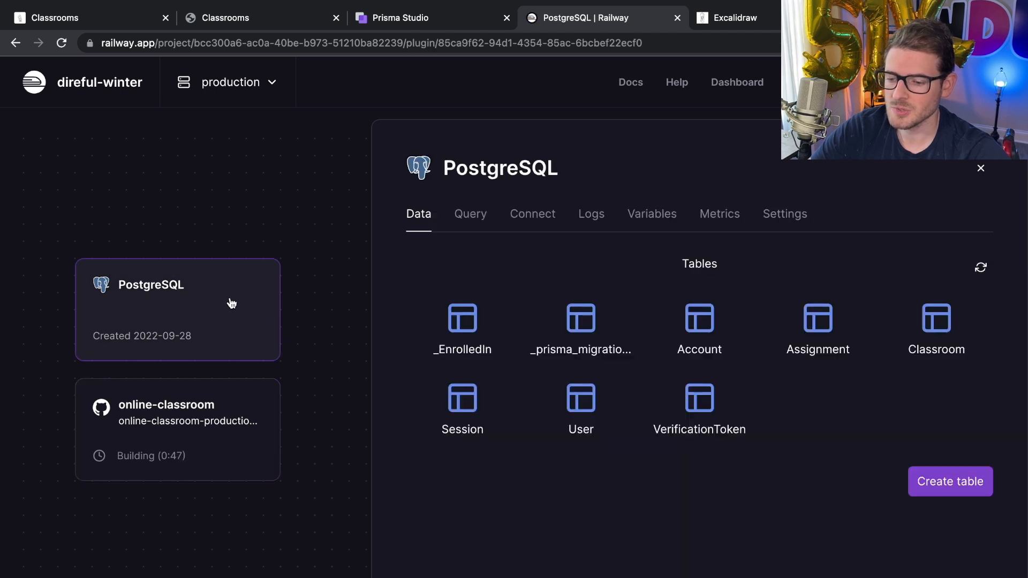
mouse_move(327, 217)
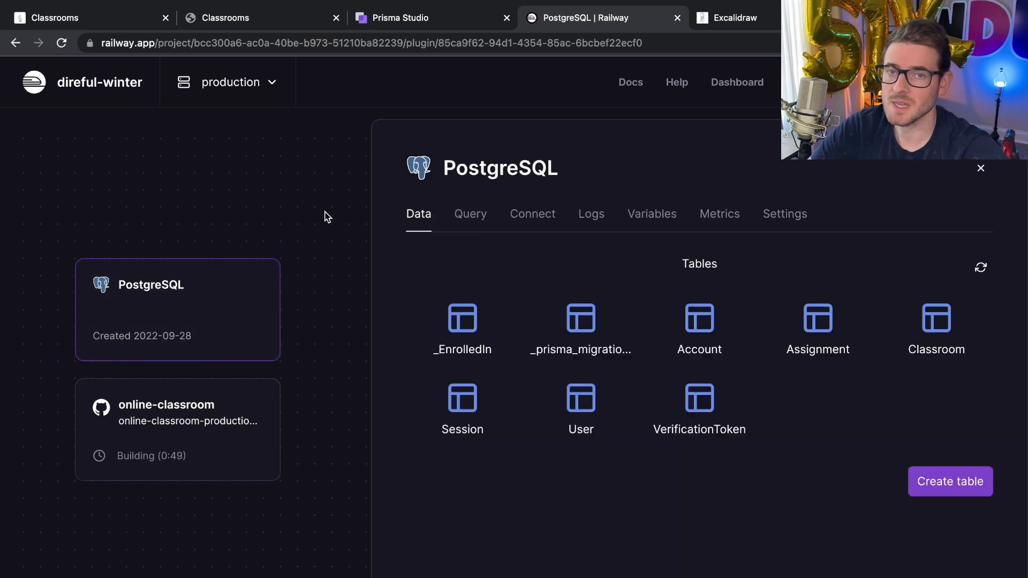
mouse_move(313, 145)
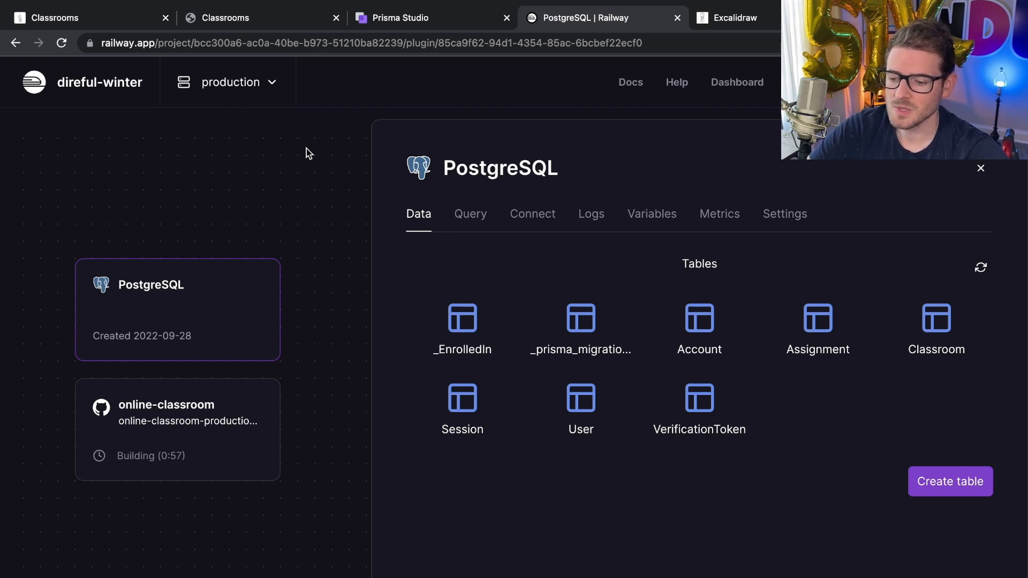
mouse_move(206, 235)
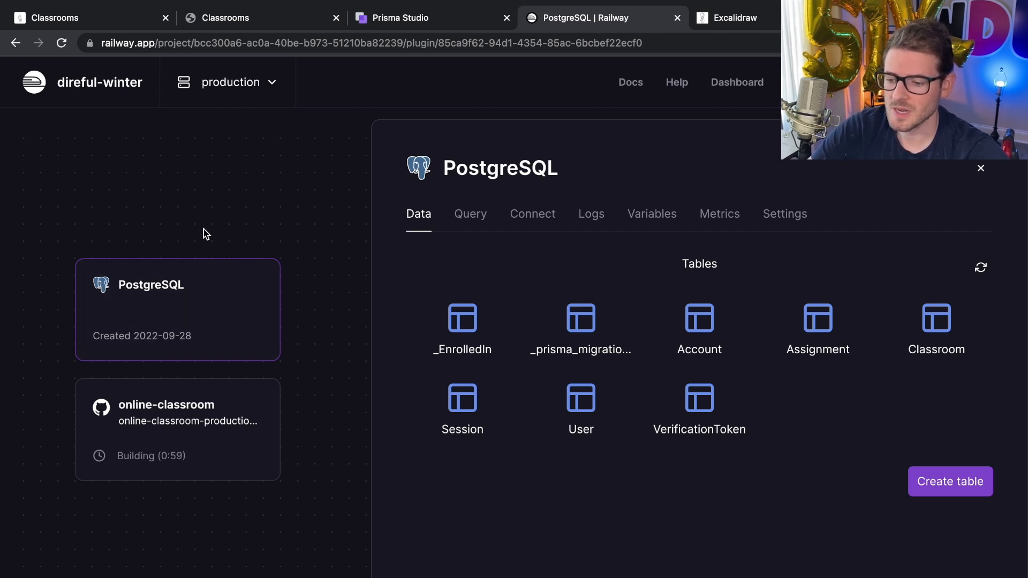
mouse_move(131, 59)
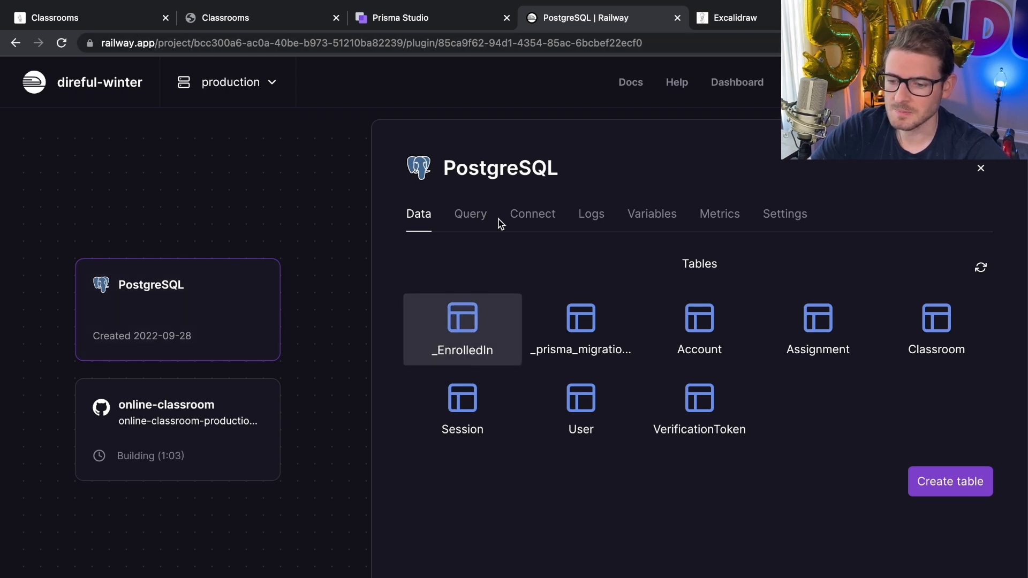
mouse_move(580, 329)
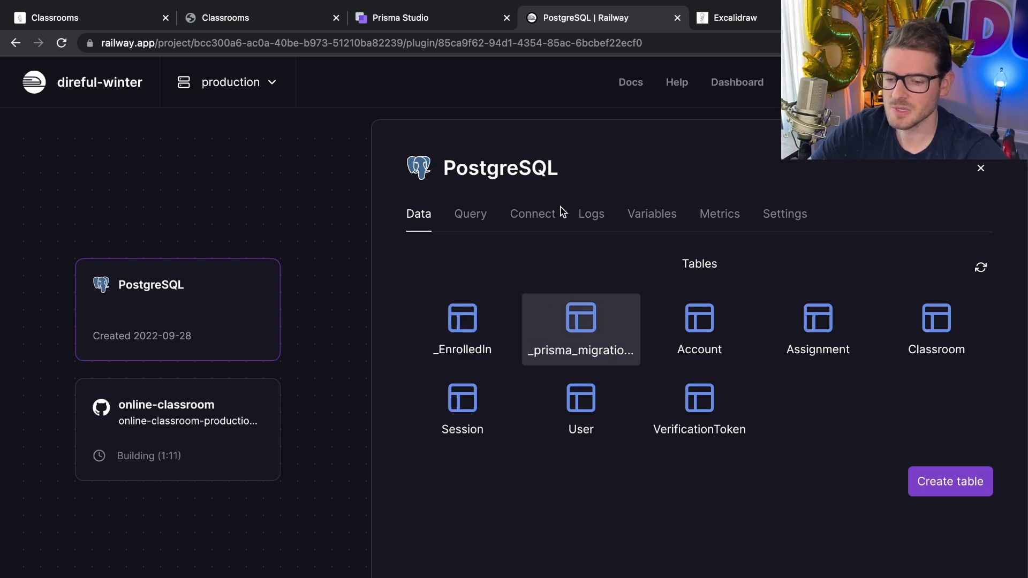
mouse_move(462, 408)
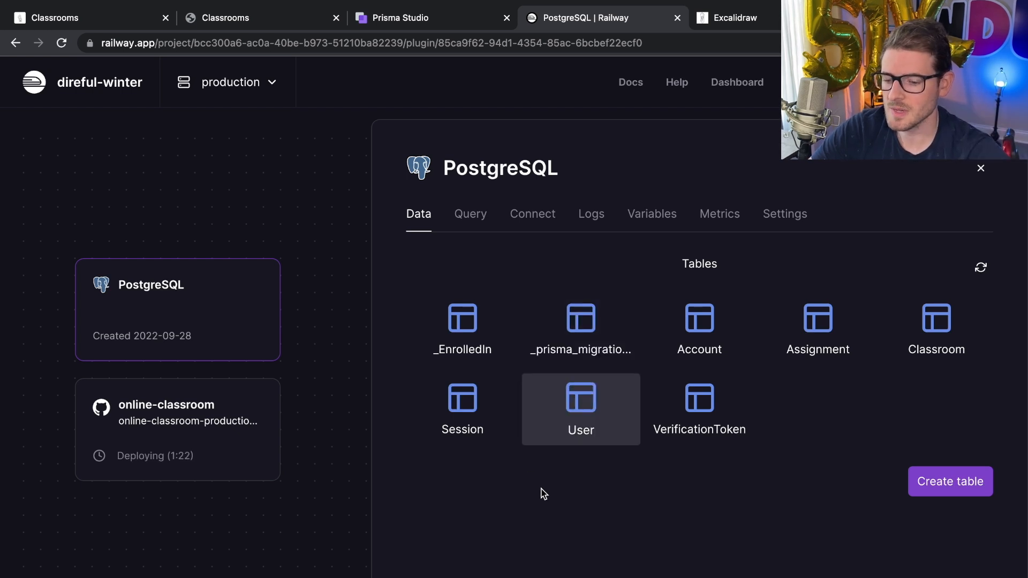
Step: Open the PostgreSQL Classroom table to list its rows
click(937, 328)
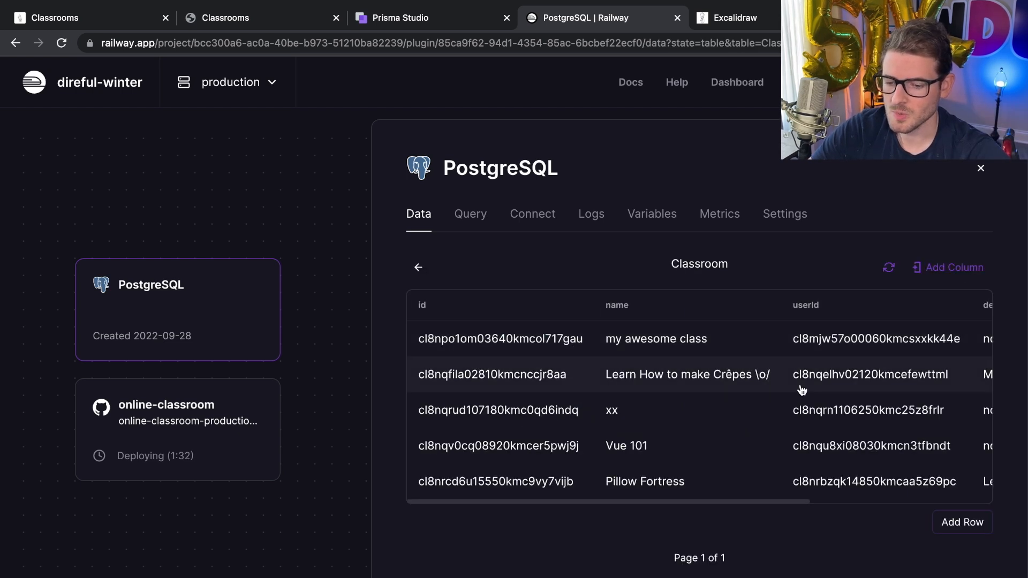
scroll(right, 3)
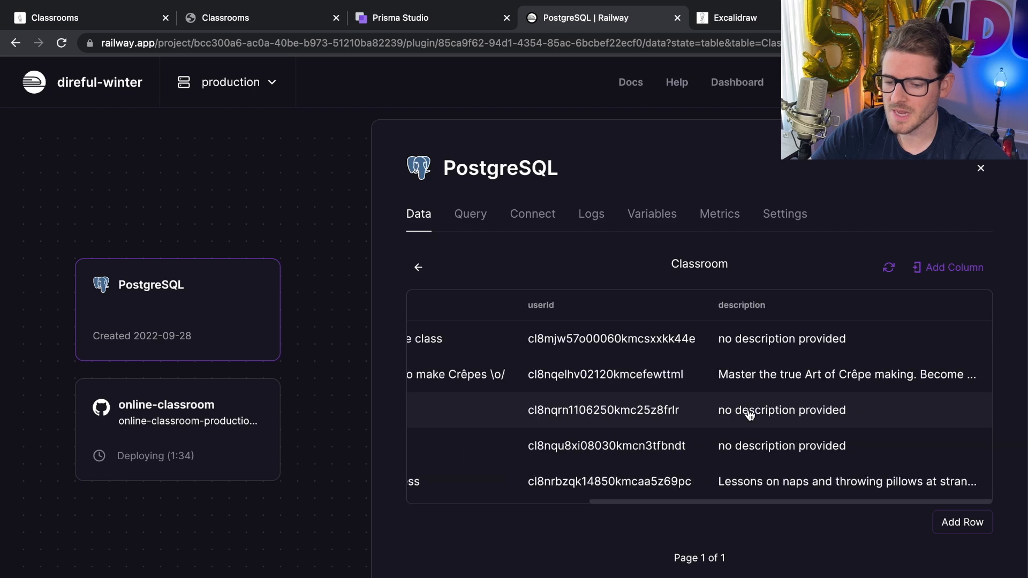
scroll(left, 3)
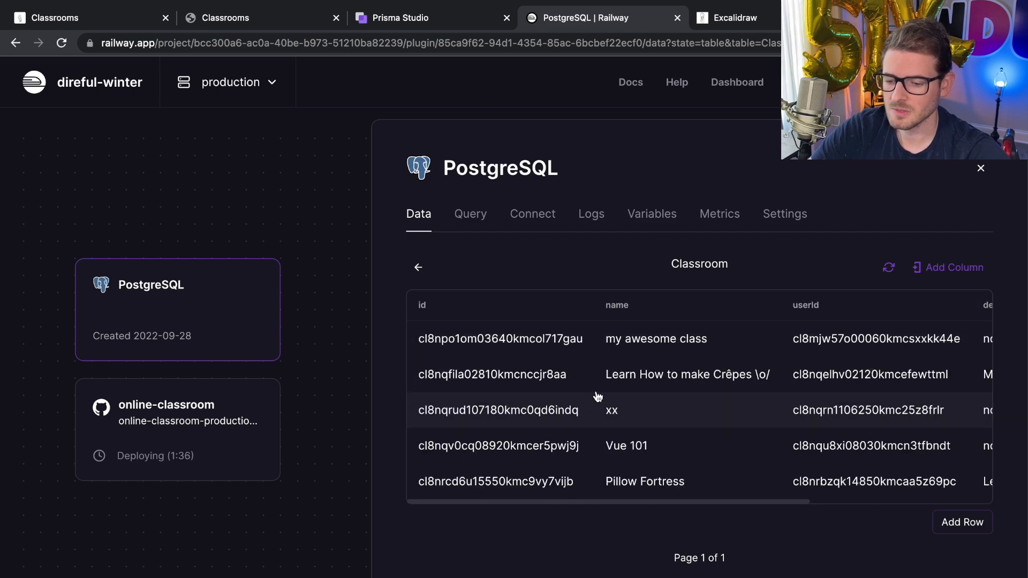
mouse_move(626, 418)
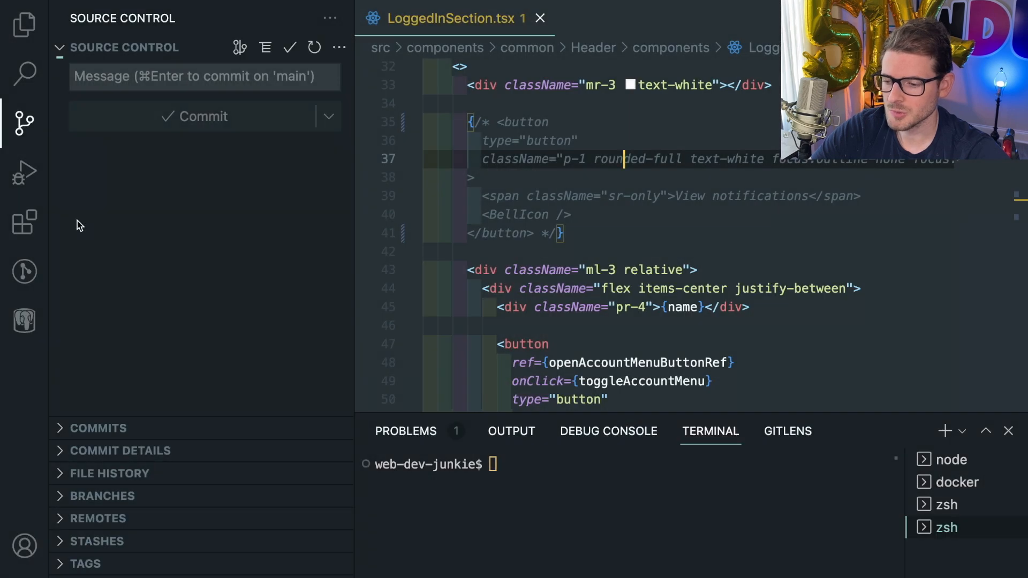
Step: Run Select Top 1000 on the Railway database's Classroom table in PostgreSQL Explorer
click(24, 320)
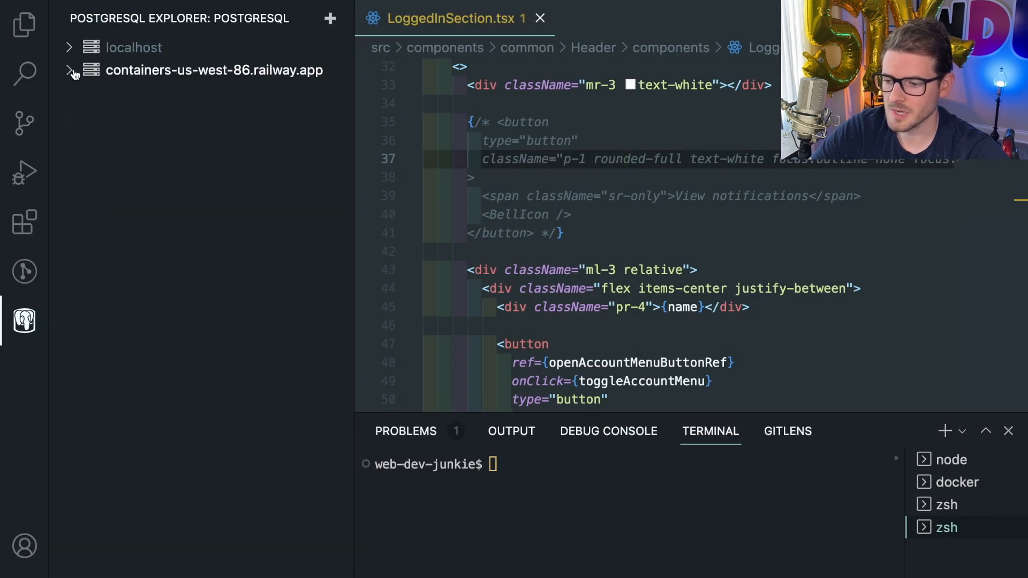
click(68, 70)
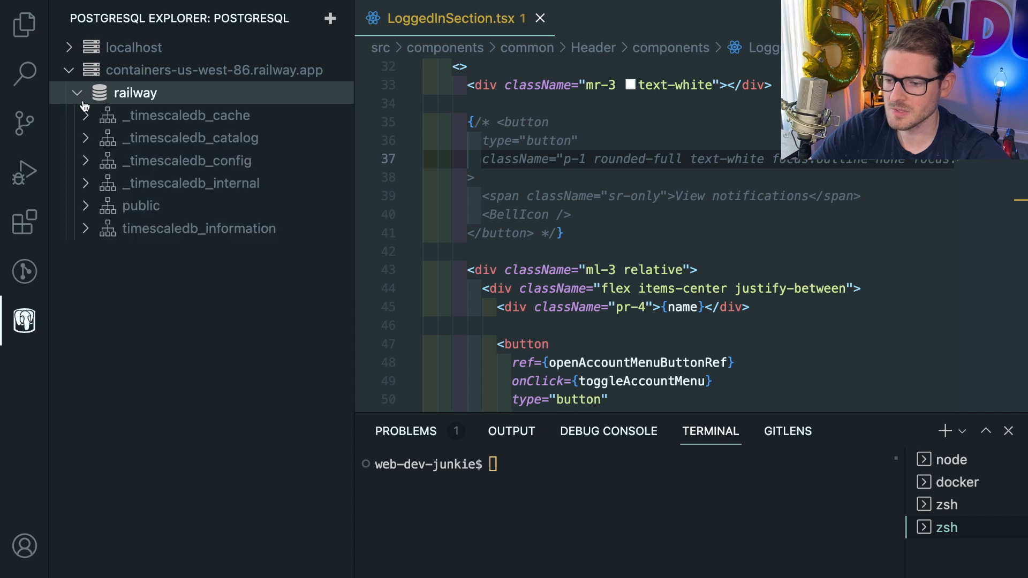
click(141, 206)
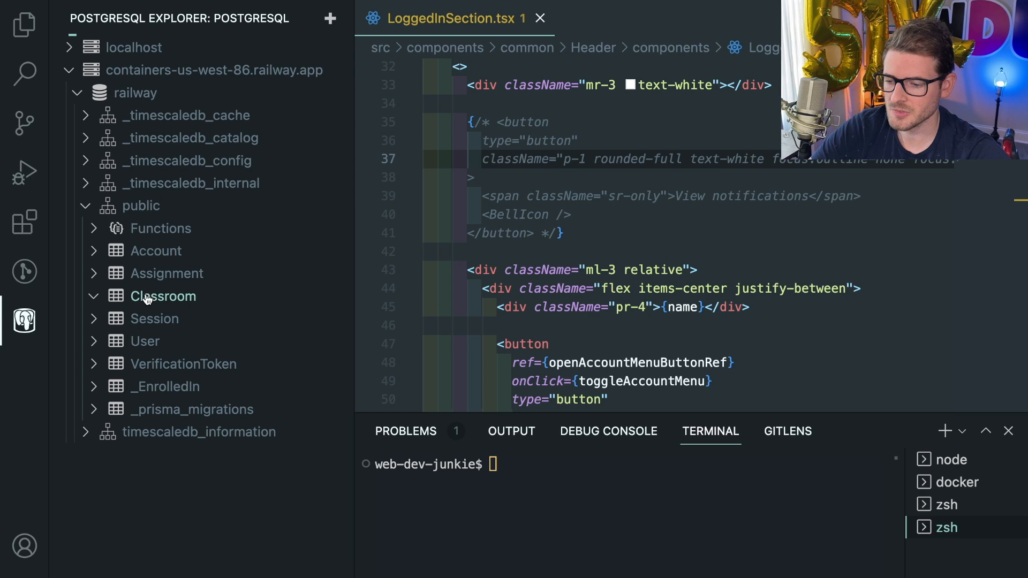
right_click(163, 296)
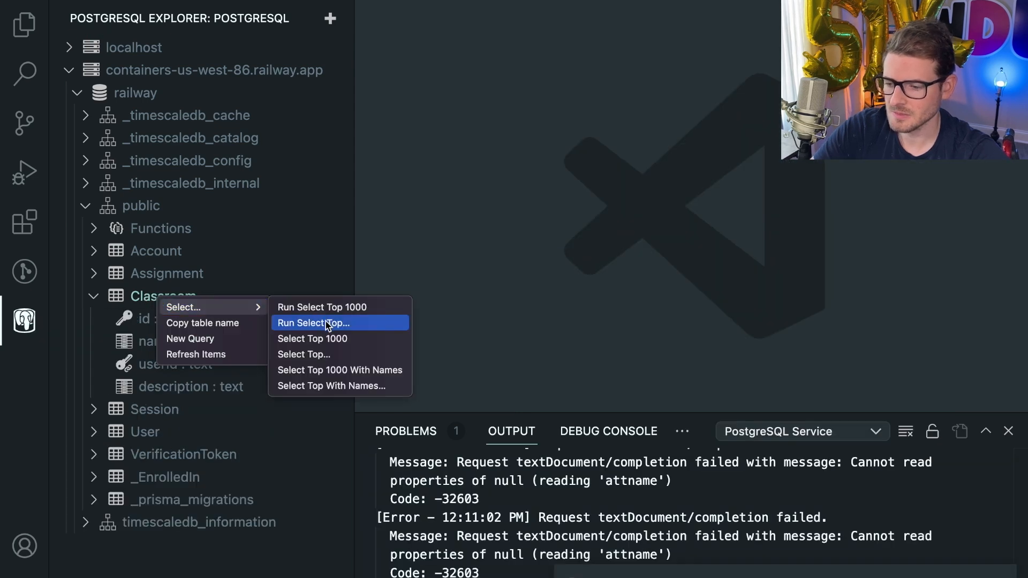
mouse_move(328, 307)
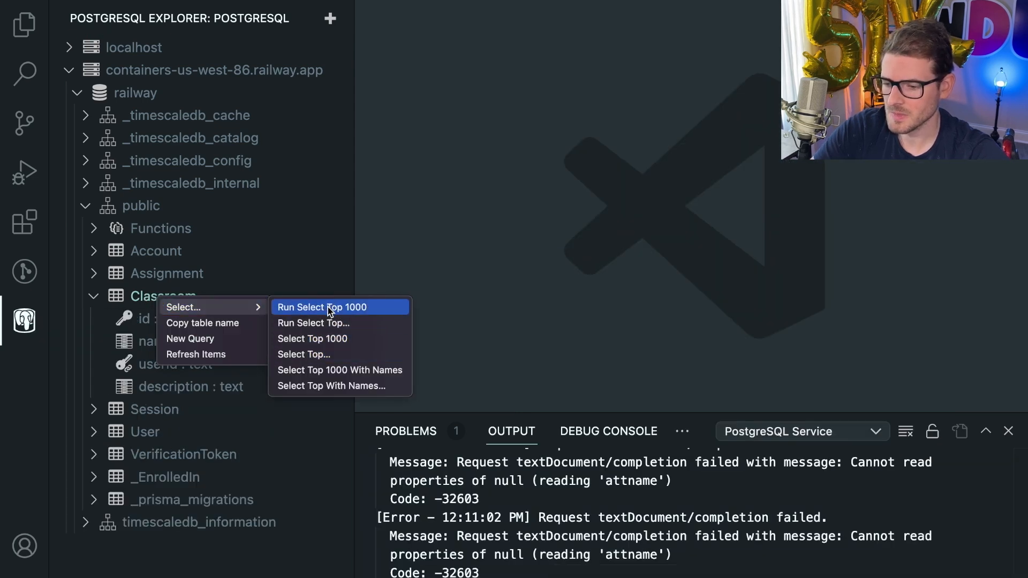
click(322, 307)
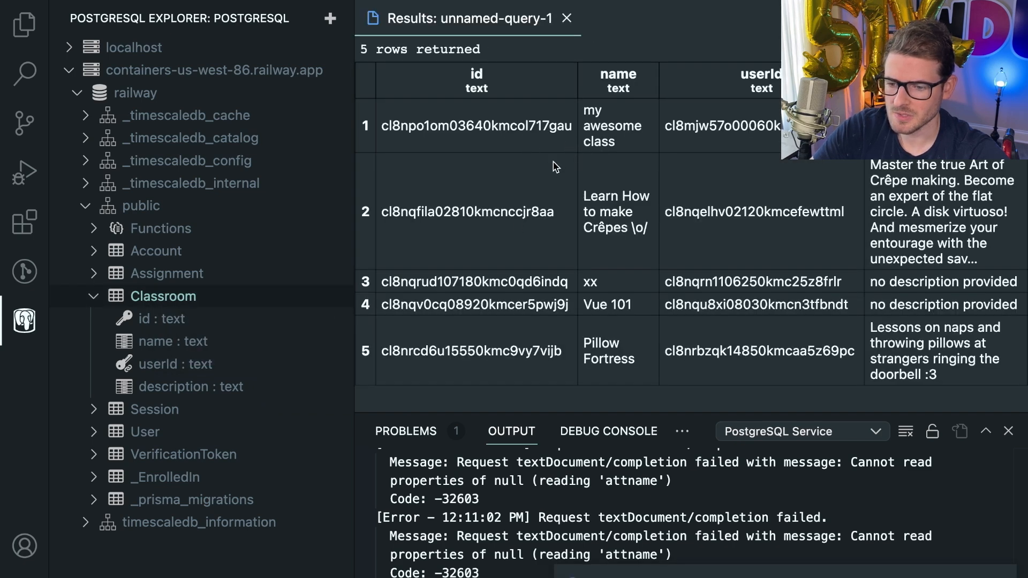
Step: Widen the results area and start a New Query from the Classroom table
drag(350, 196, 331, 196)
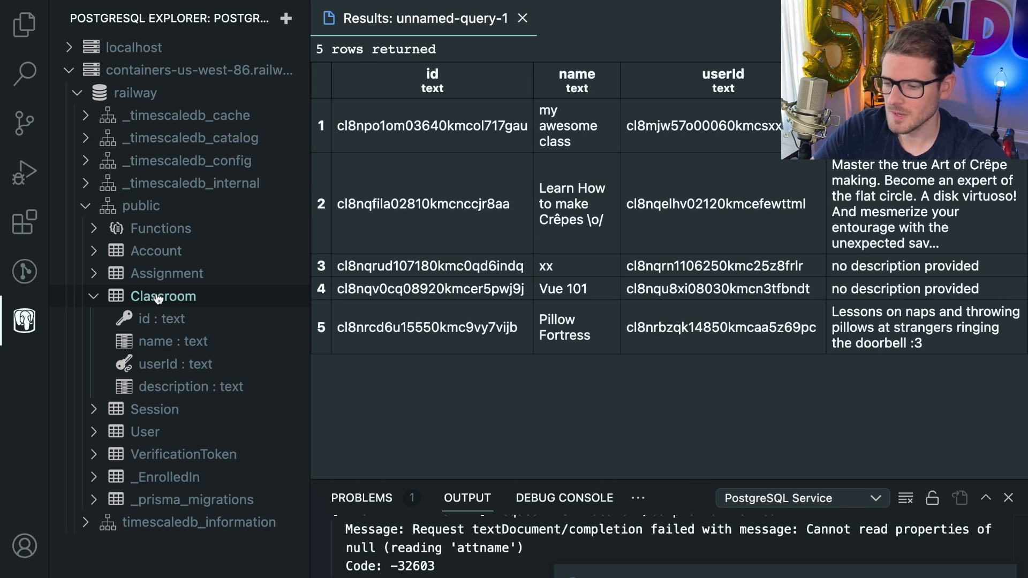
right_click(163, 296)
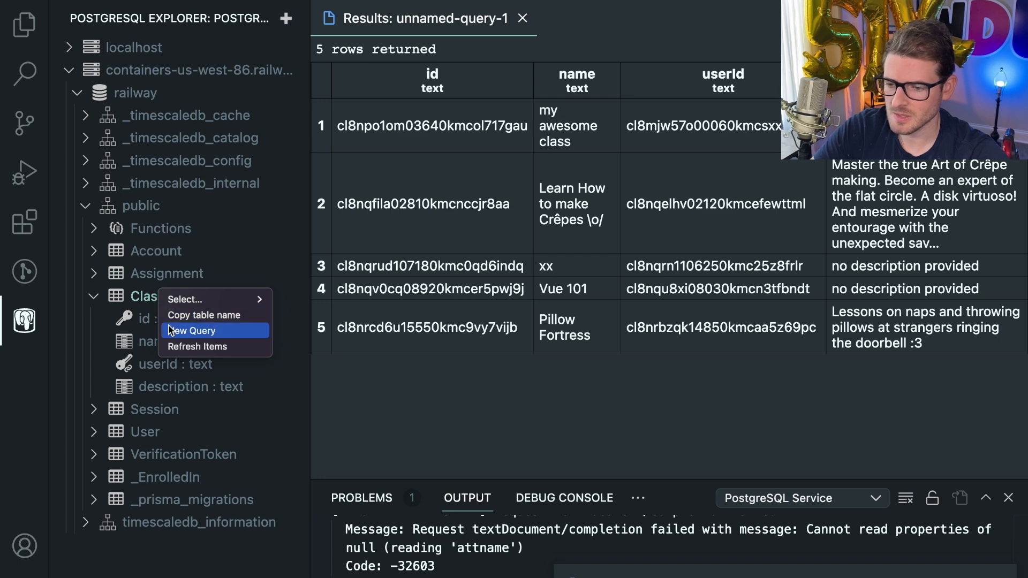
mouse_move(178, 330)
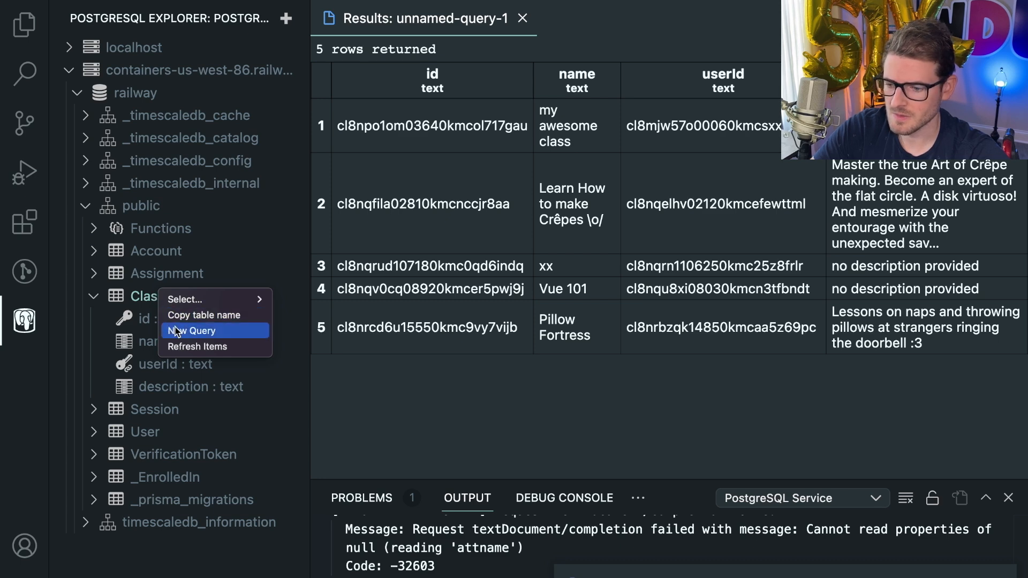
click(191, 330)
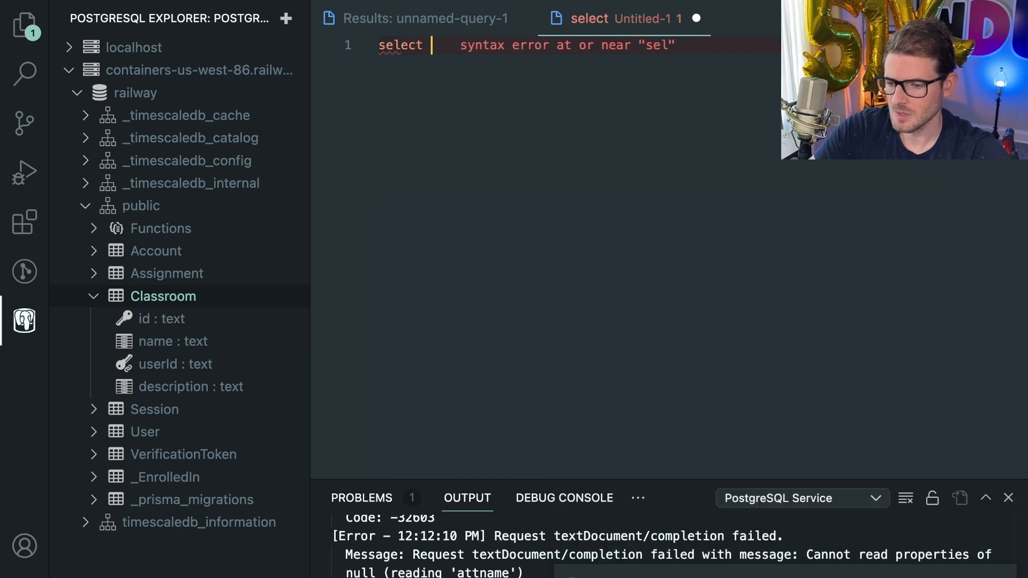
Step: Run 'select * from Classroom;', which fails with relation classroom does not exist
text(show tabl)
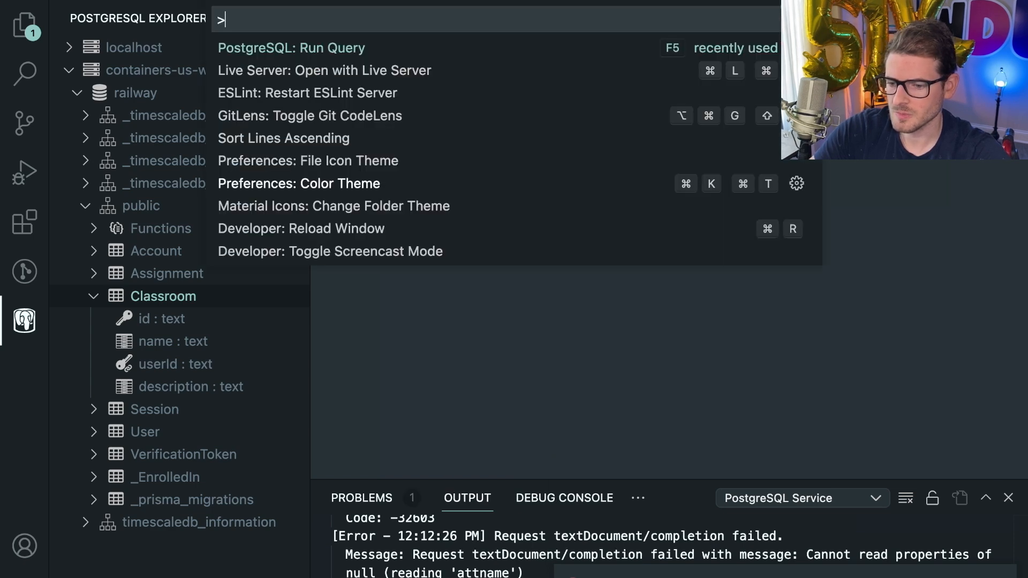
click(291, 48)
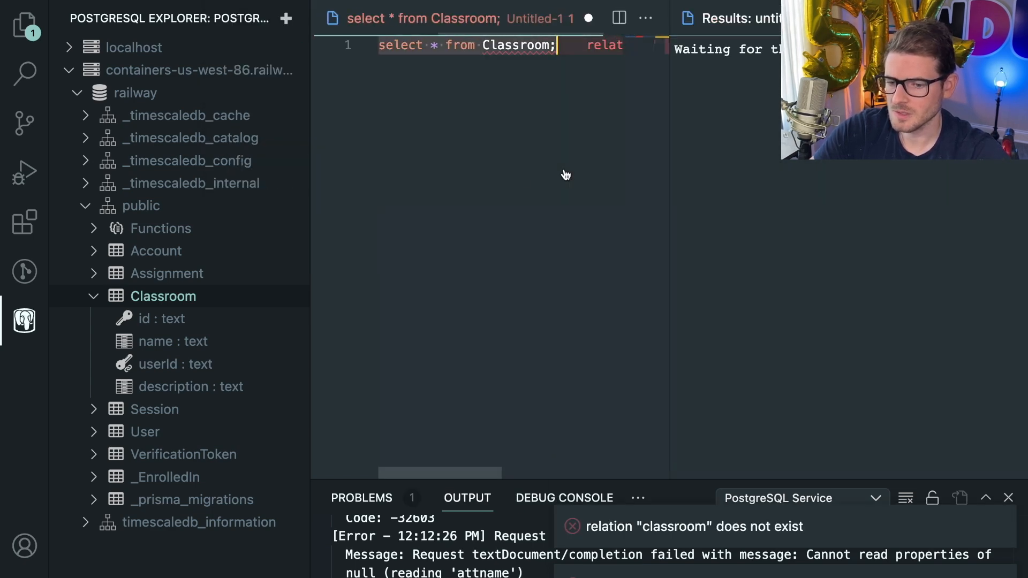
mouse_move(566, 175)
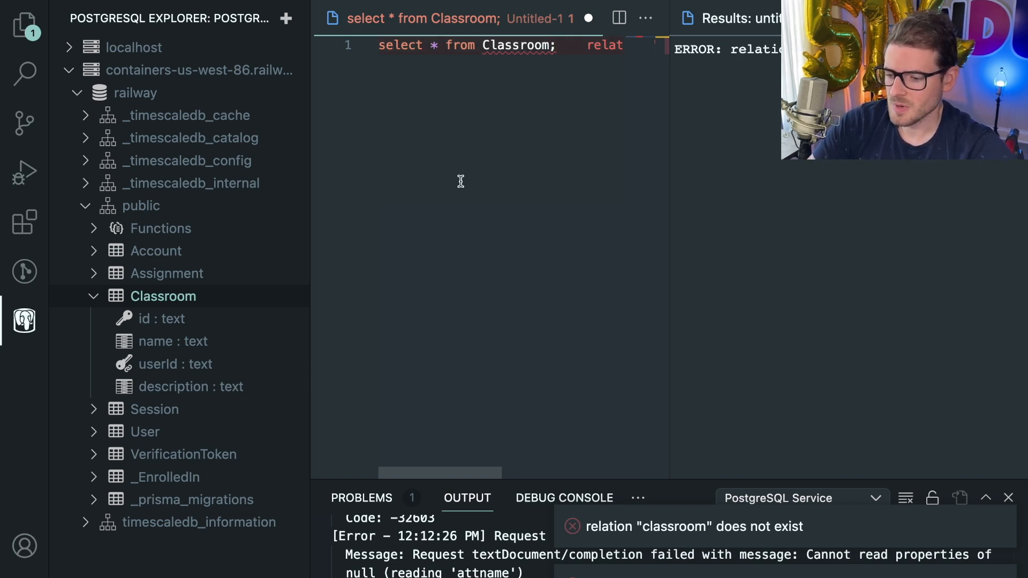
mouse_move(483, 100)
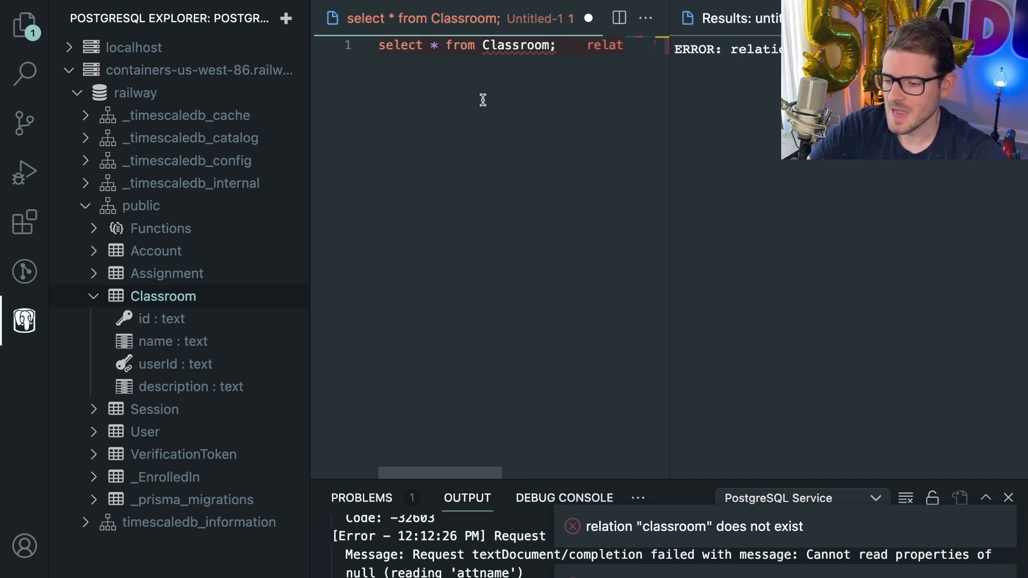
mouse_move(517, 109)
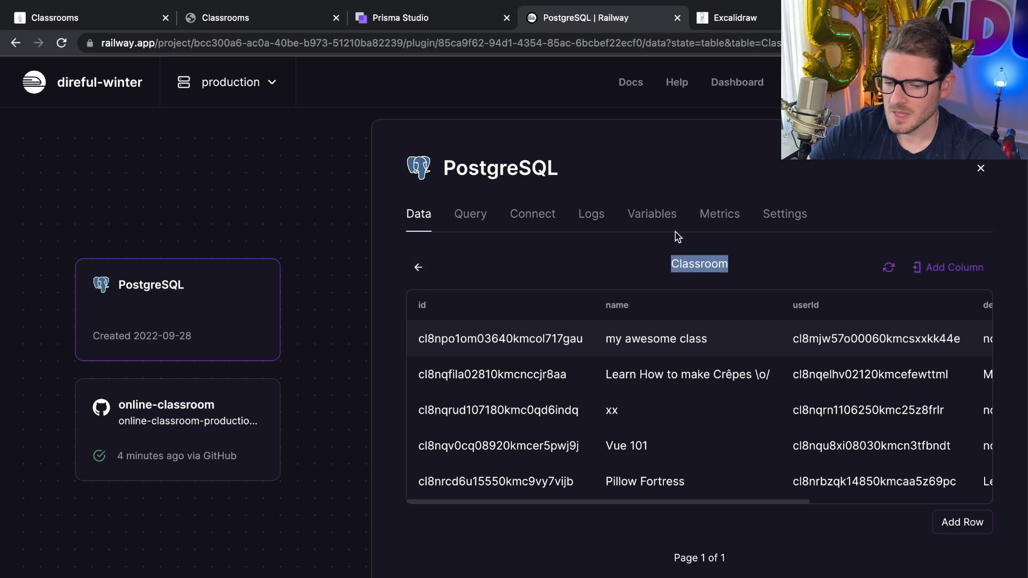
mouse_move(210, 407)
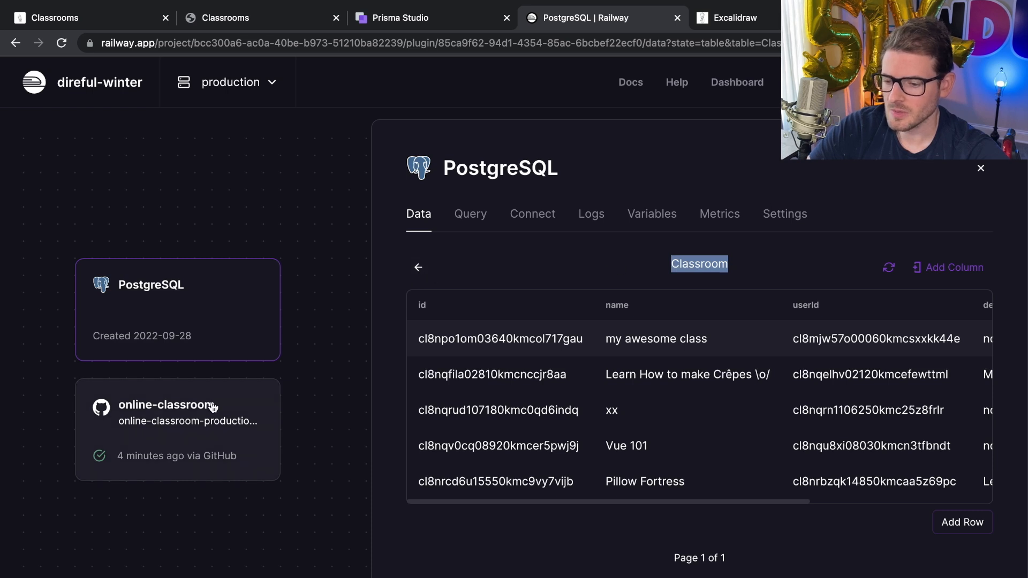
mouse_move(177, 425)
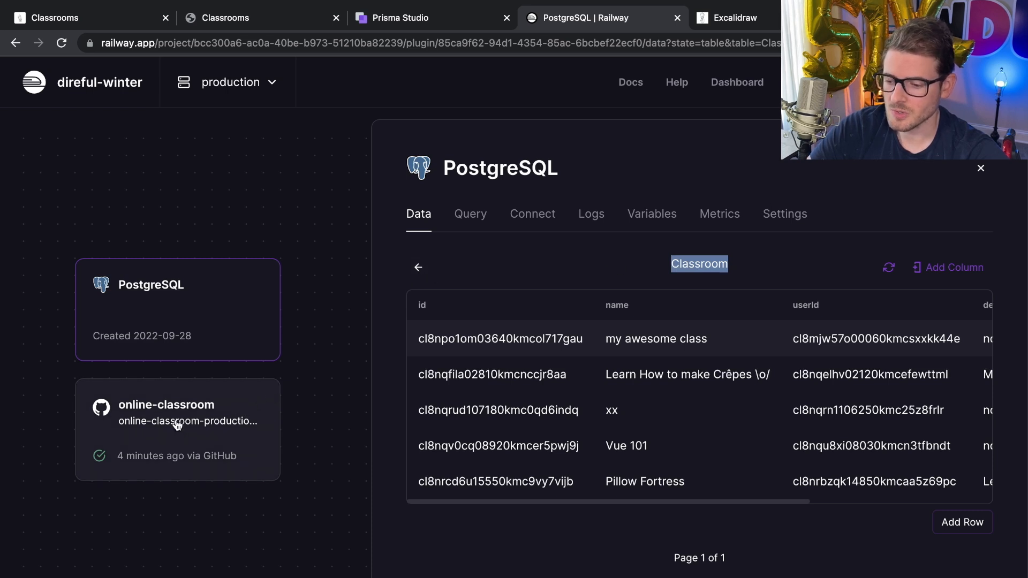
Step: Review online-classroom's active deployment build logs, then its Deploy Logs showing the server ready
click(177, 427)
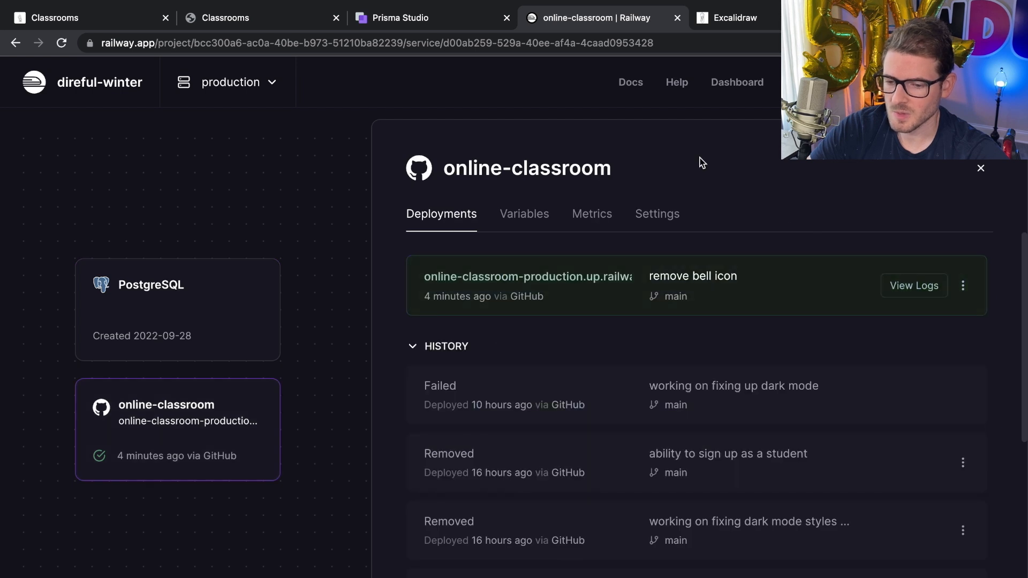
mouse_move(733, 289)
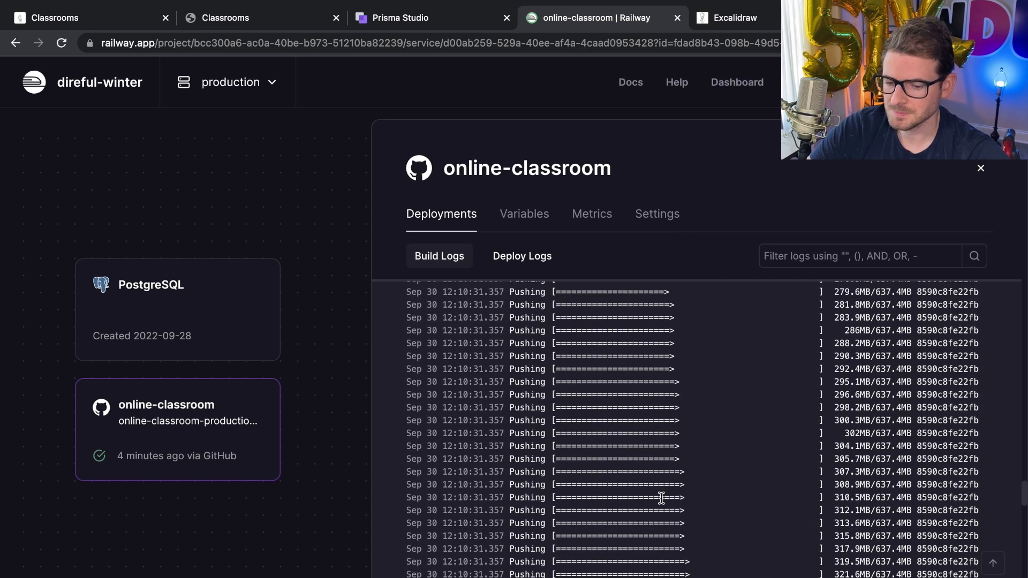
scroll(up, 3)
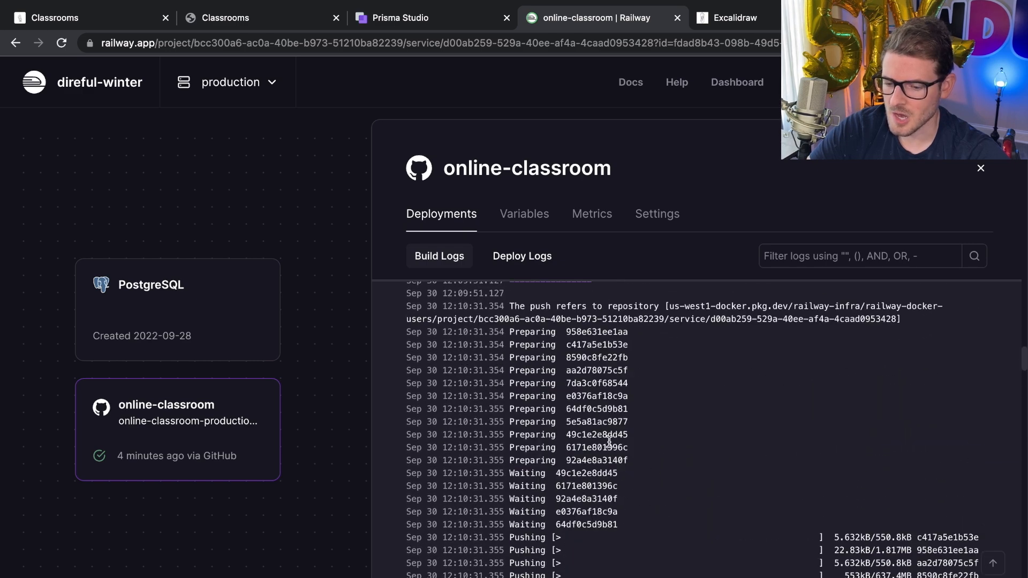
scroll(down, 3)
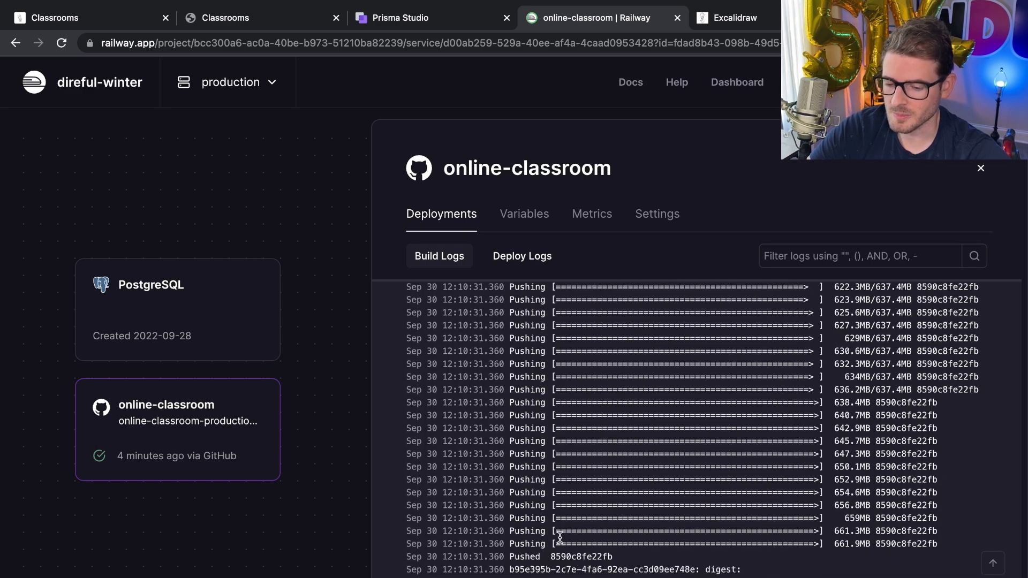
click(521, 255)
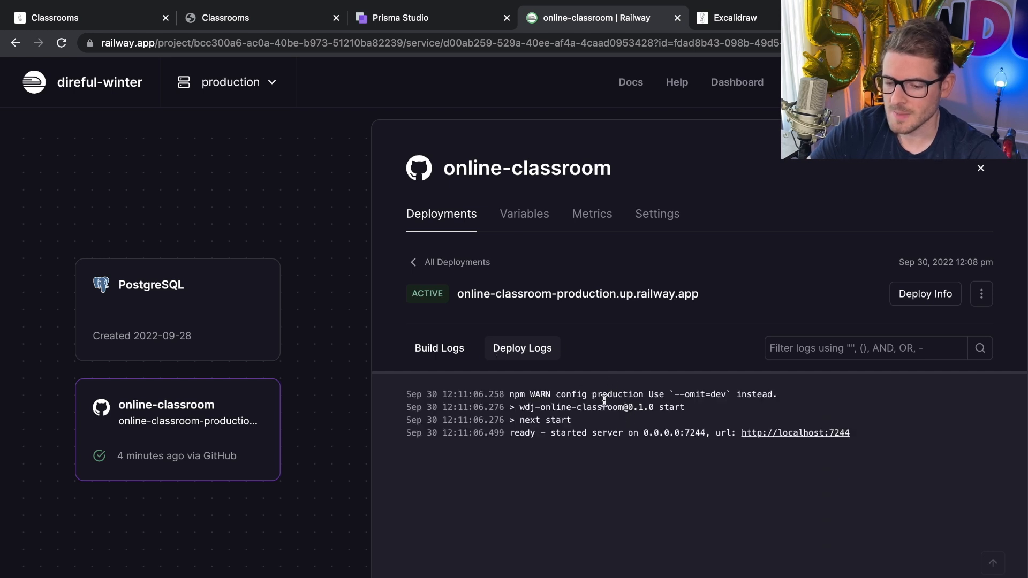
mouse_move(591, 221)
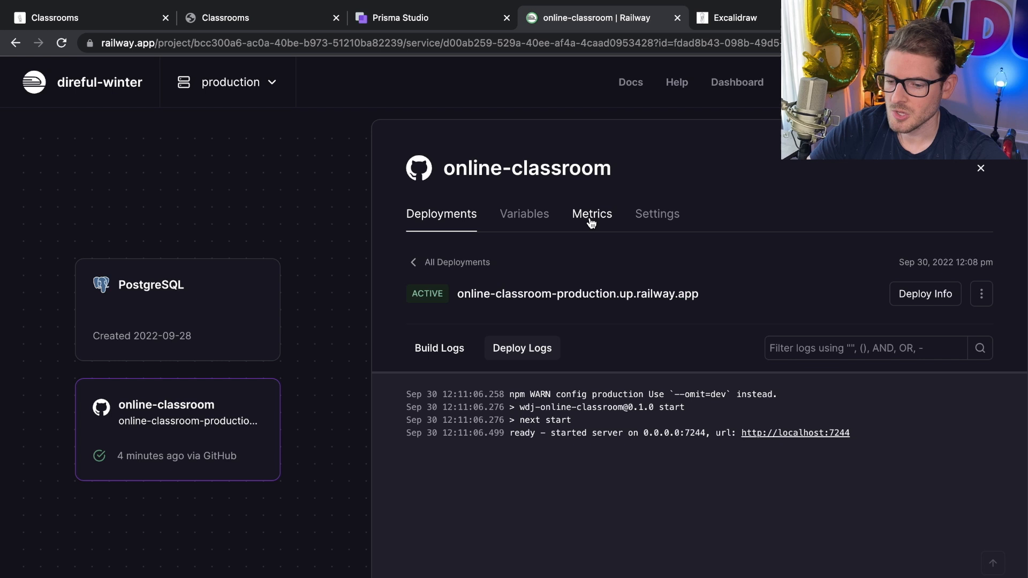
Step: Check the online-classroom service's metrics and settings, then visit its public production site
click(590, 214)
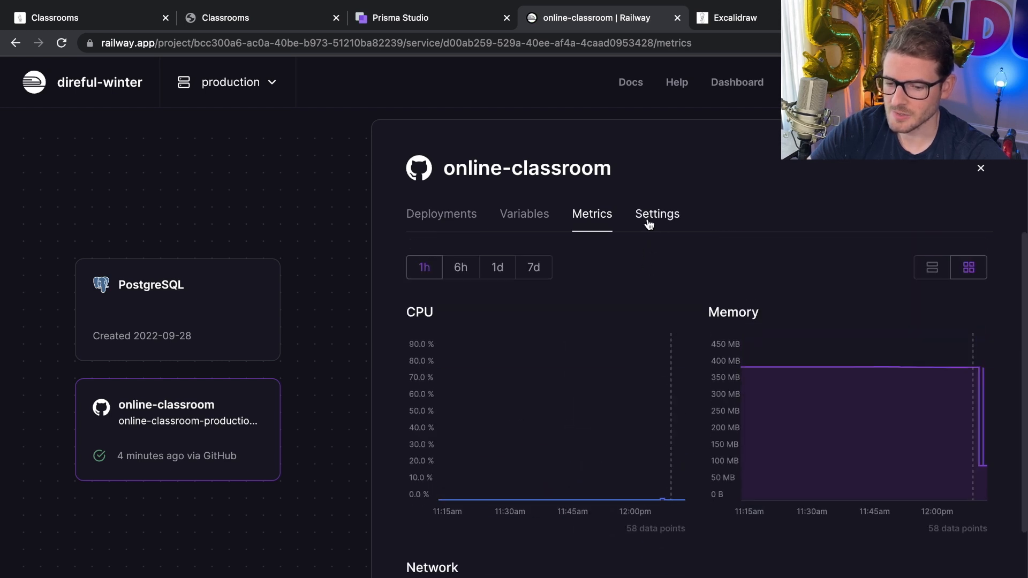
click(657, 213)
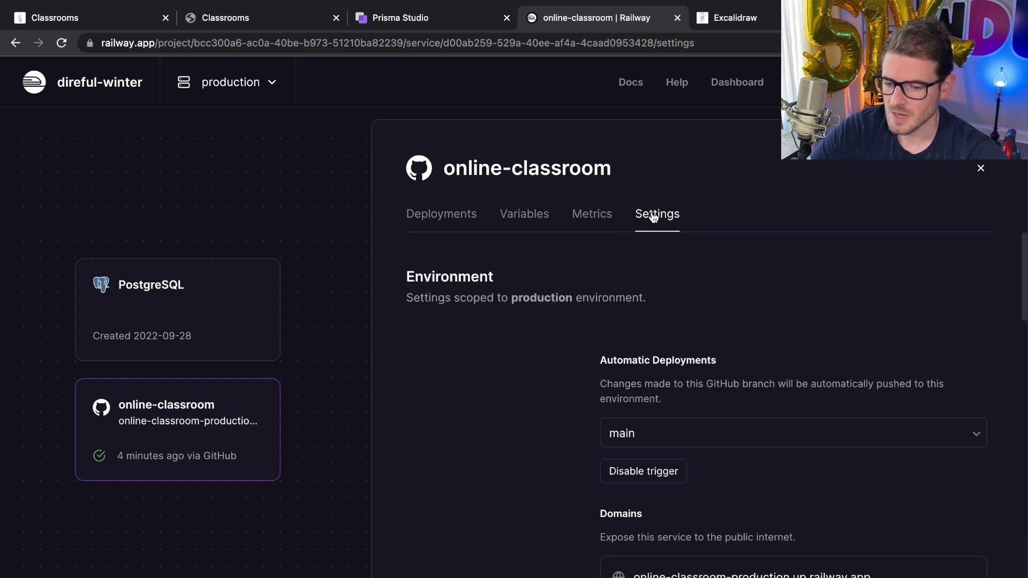
click(222, 18)
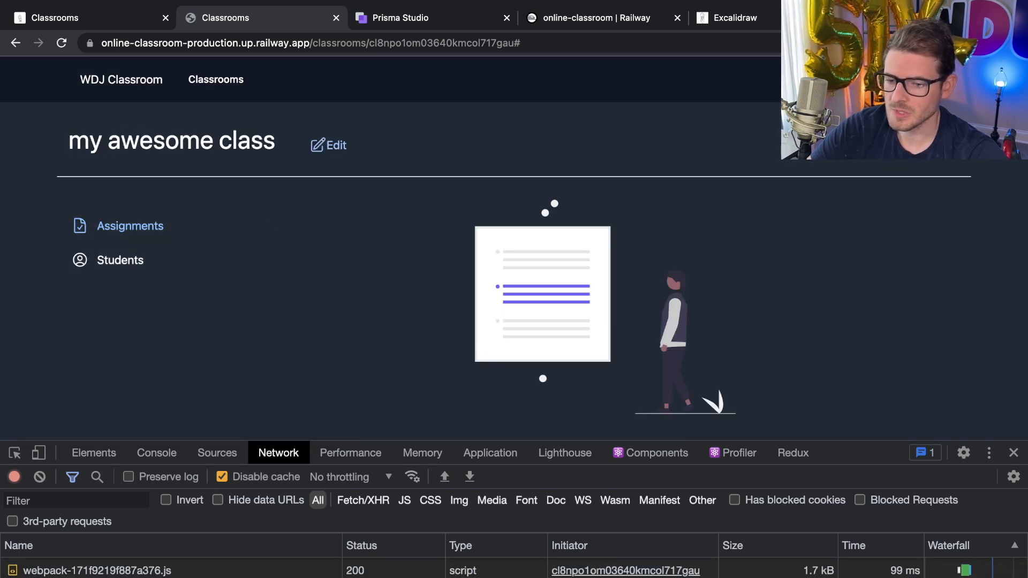
click(120, 260)
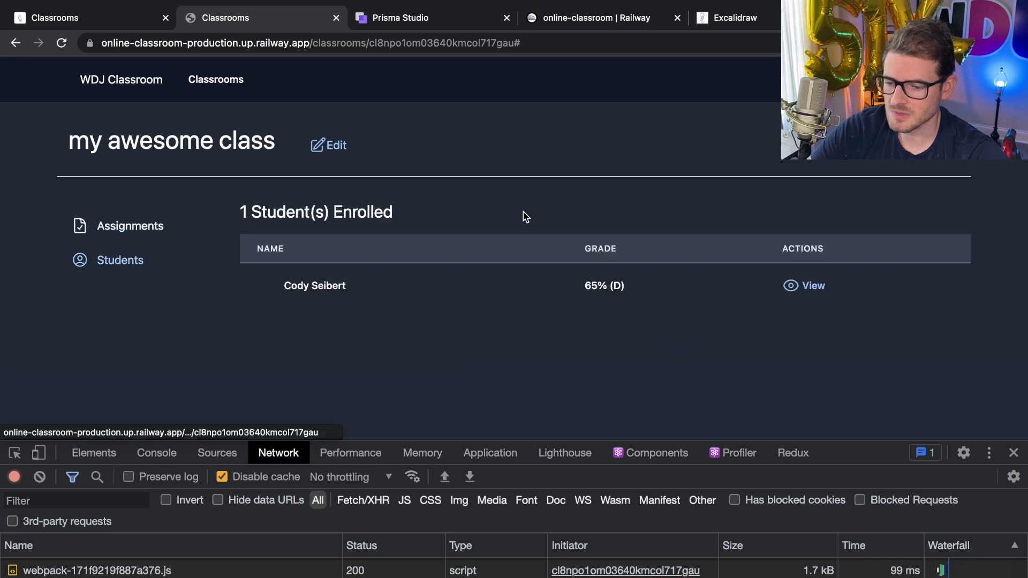
click(130, 226)
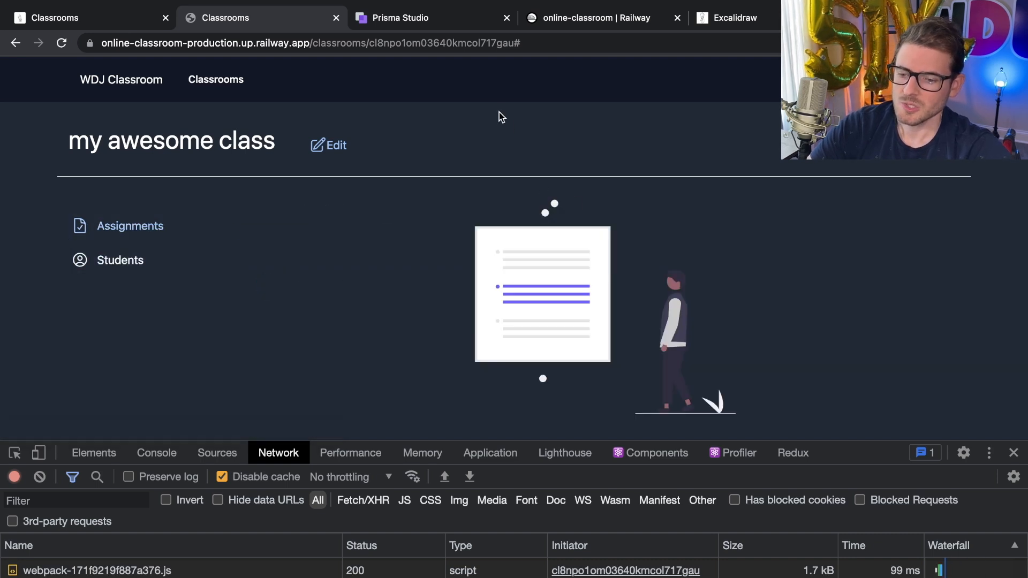
mouse_move(511, 126)
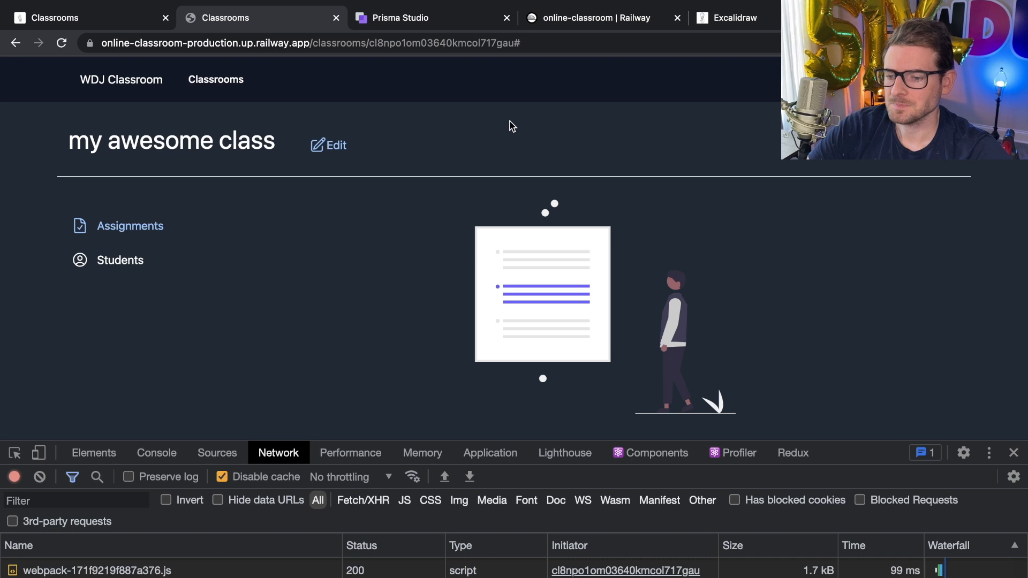
mouse_move(510, 139)
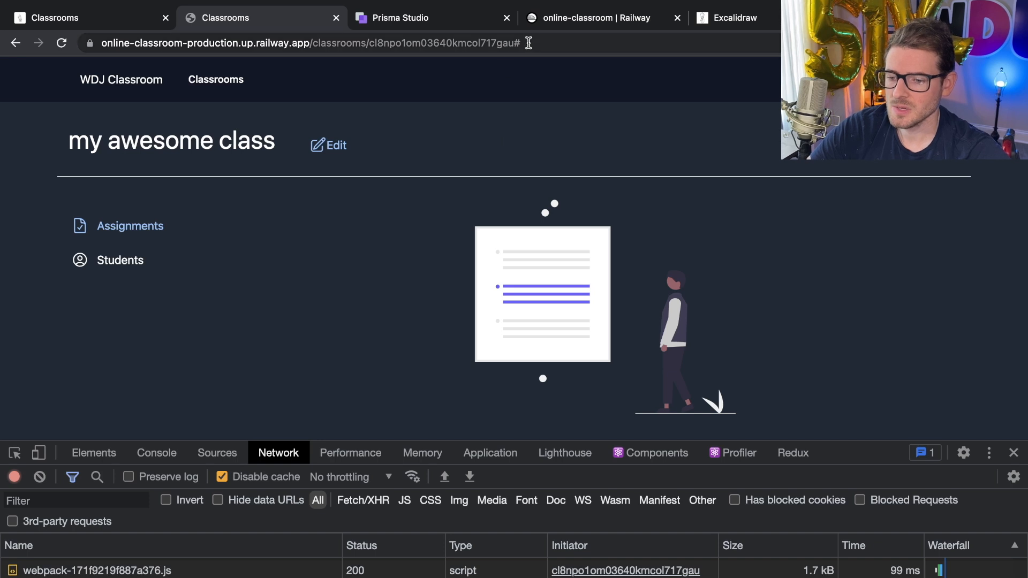
click(598, 17)
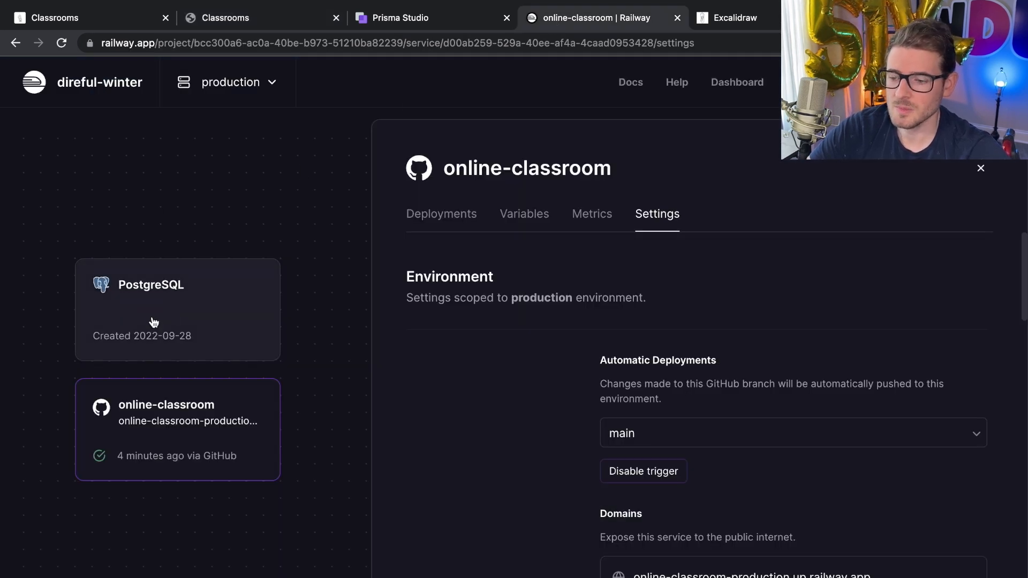
mouse_move(303, 290)
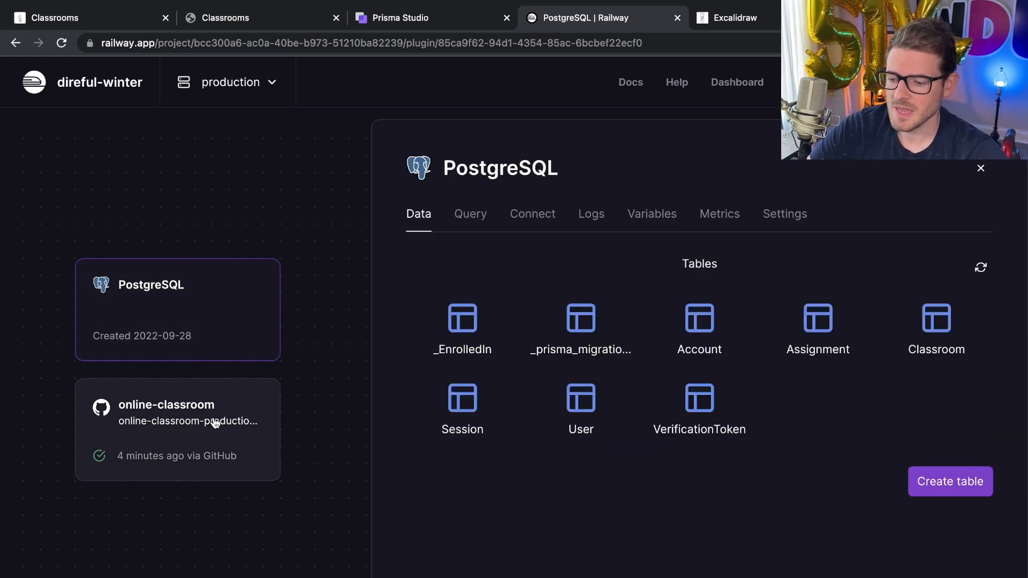
mouse_move(212, 433)
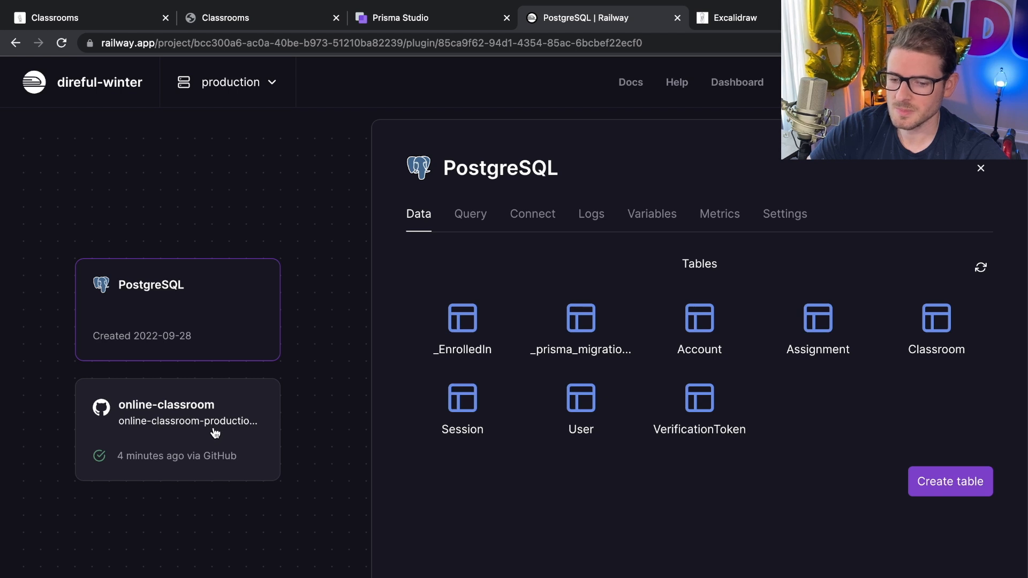
Step: Show the online-classroom deployments, with 'remove bell icon' live from main
click(178, 429)
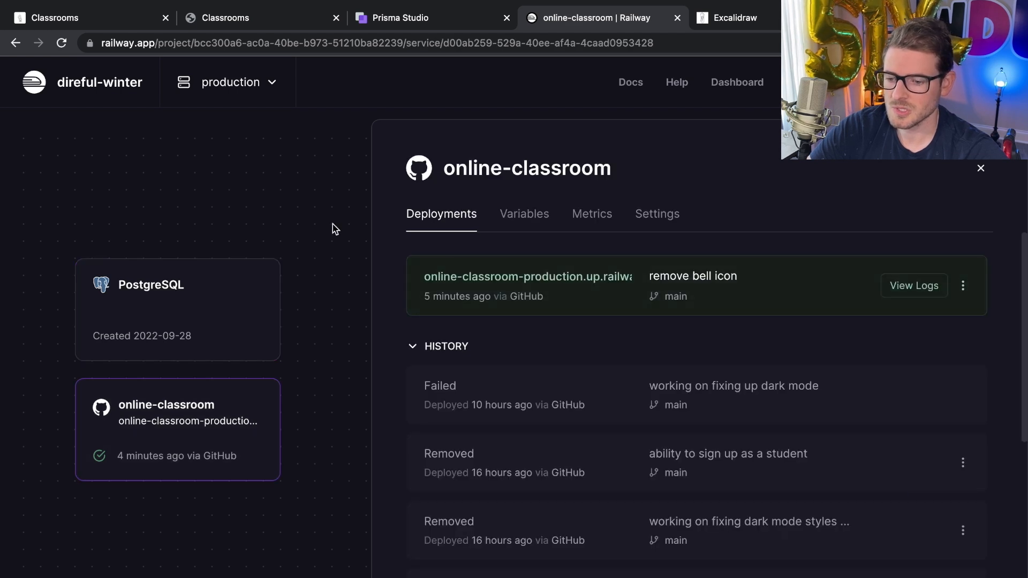
mouse_move(780, 167)
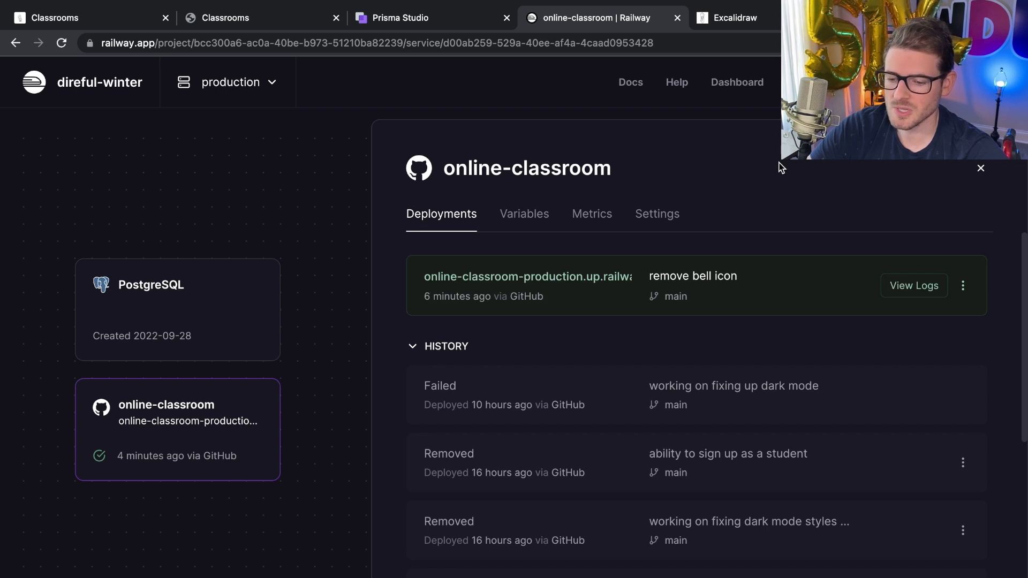
mouse_move(249, 170)
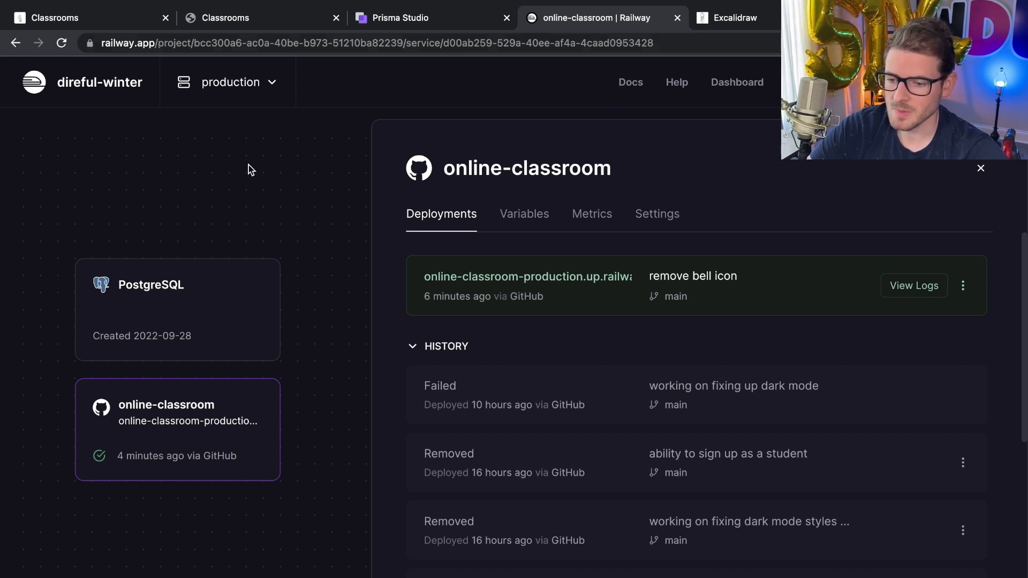
mouse_move(342, 188)
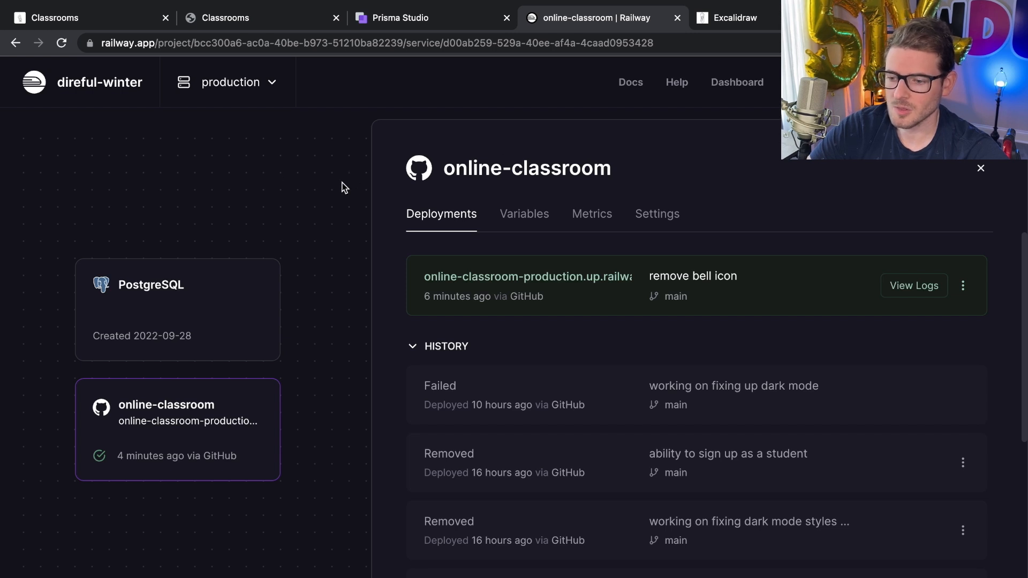
mouse_move(385, 186)
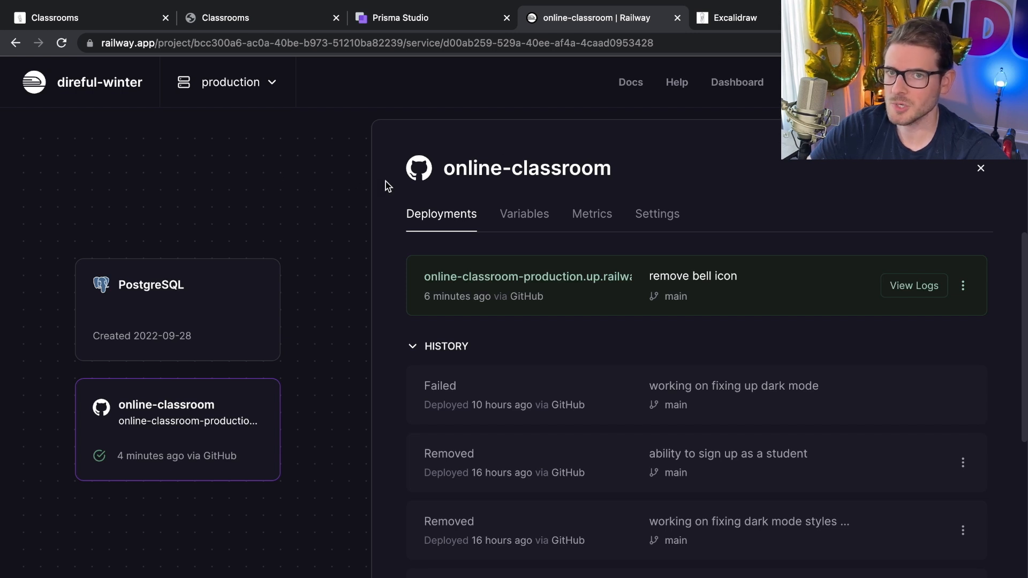
mouse_move(339, 204)
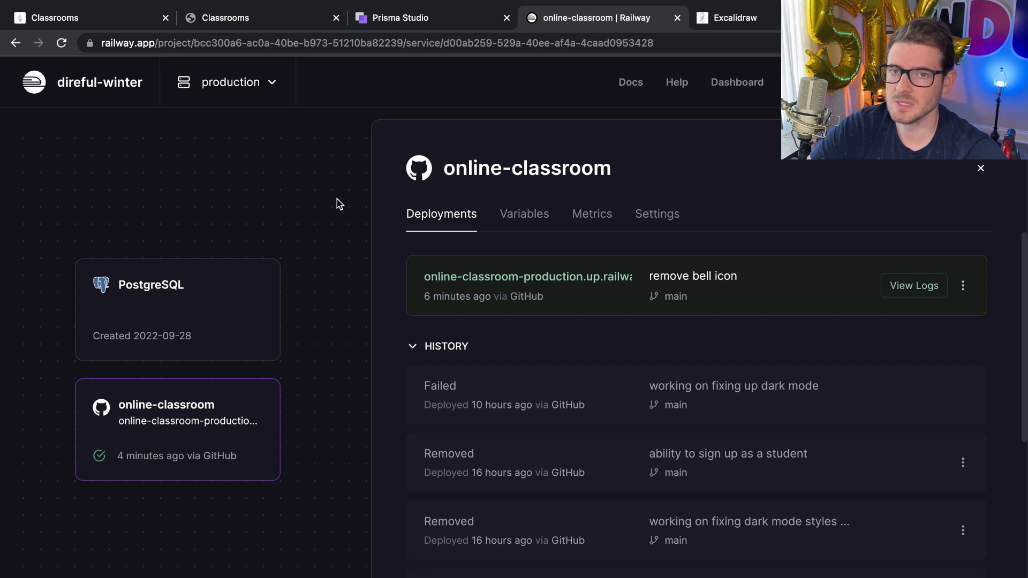
Step: List the service variables: DATABASE_URL, Google client ID/secret, NEXTAUTH_SECRET and NEXTAUTH_URL
click(524, 214)
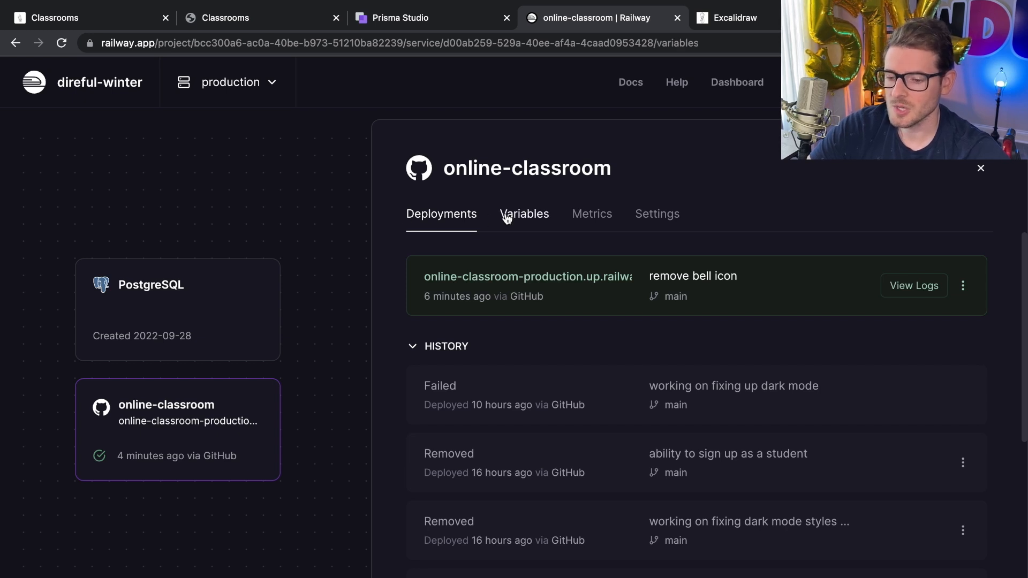
click(523, 214)
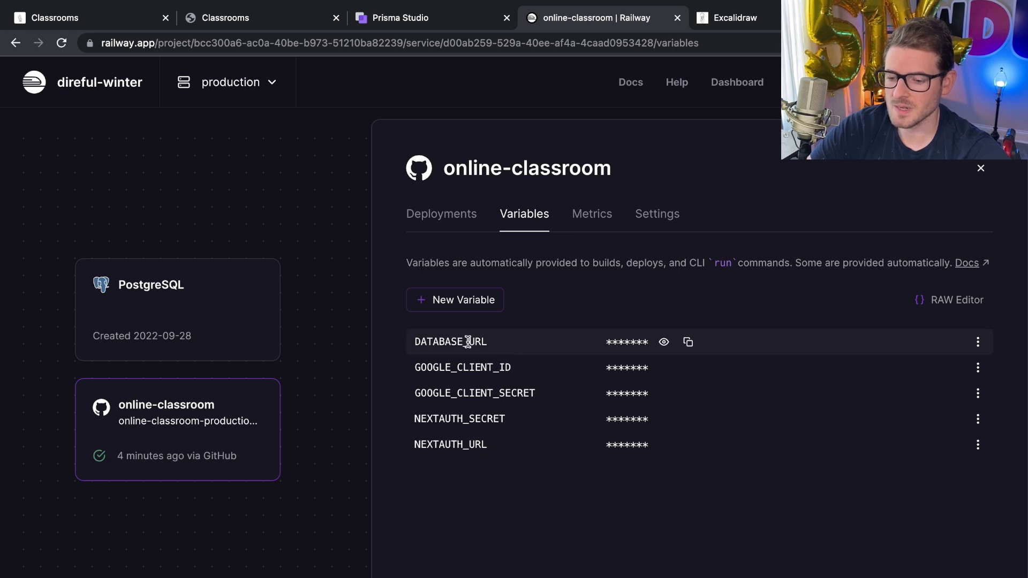
mouse_move(520, 365)
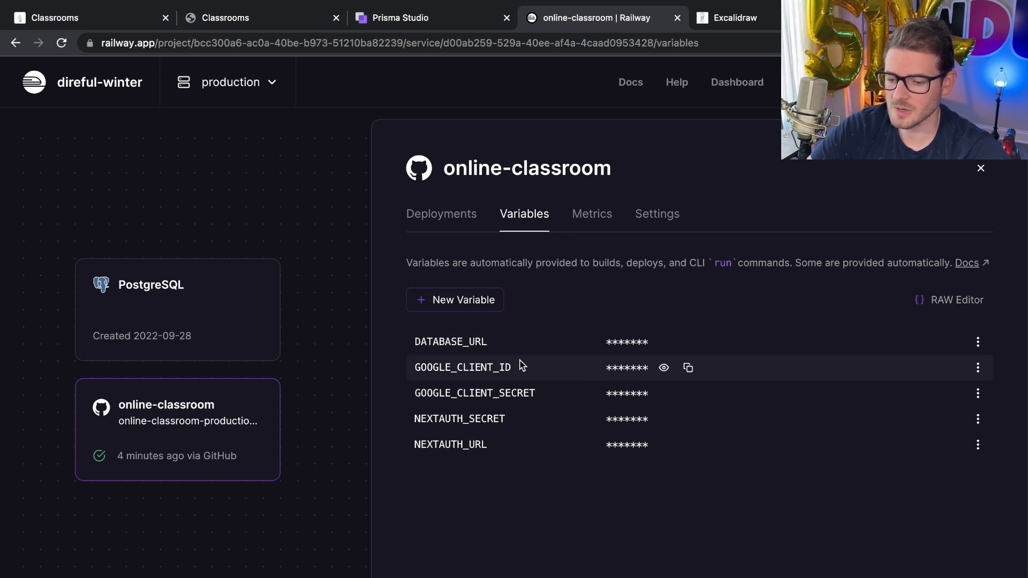
mouse_move(640, 444)
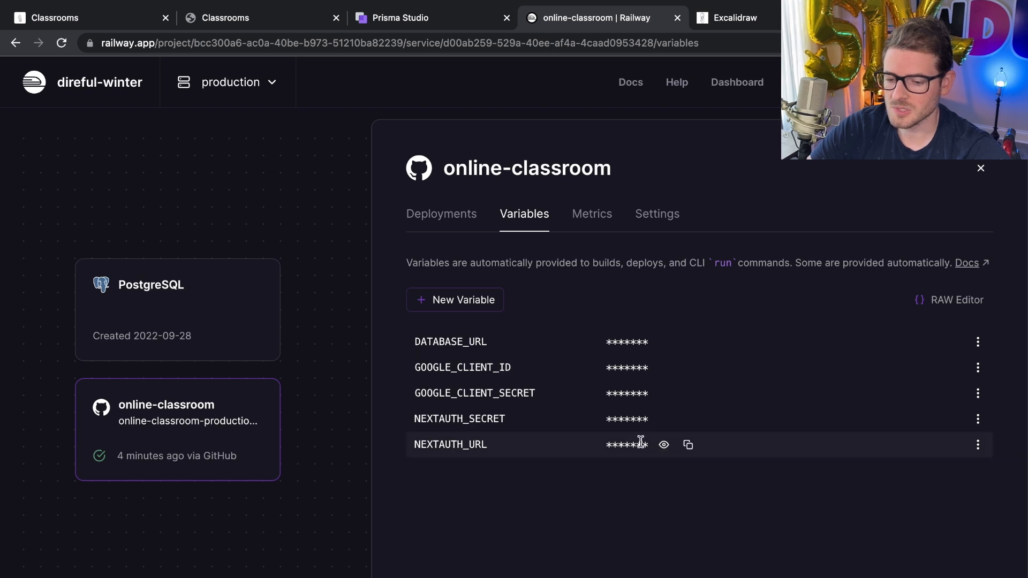
mouse_move(277, 172)
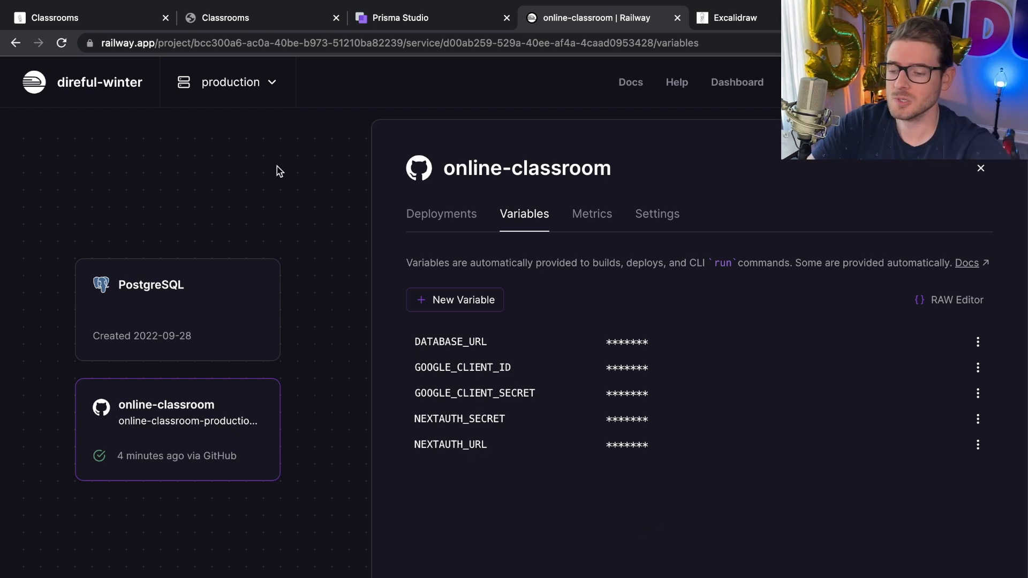
mouse_move(294, 158)
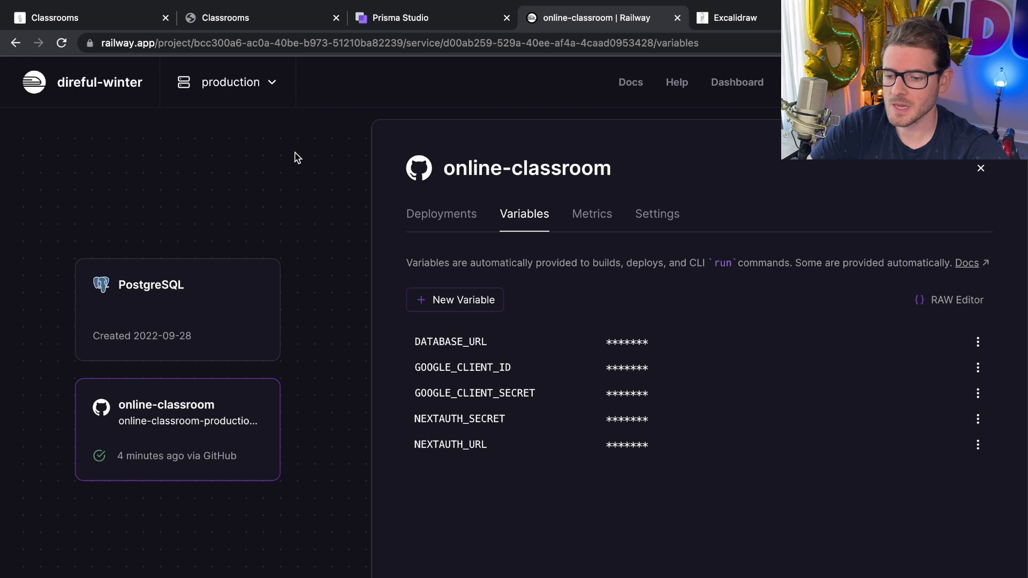
mouse_move(300, 190)
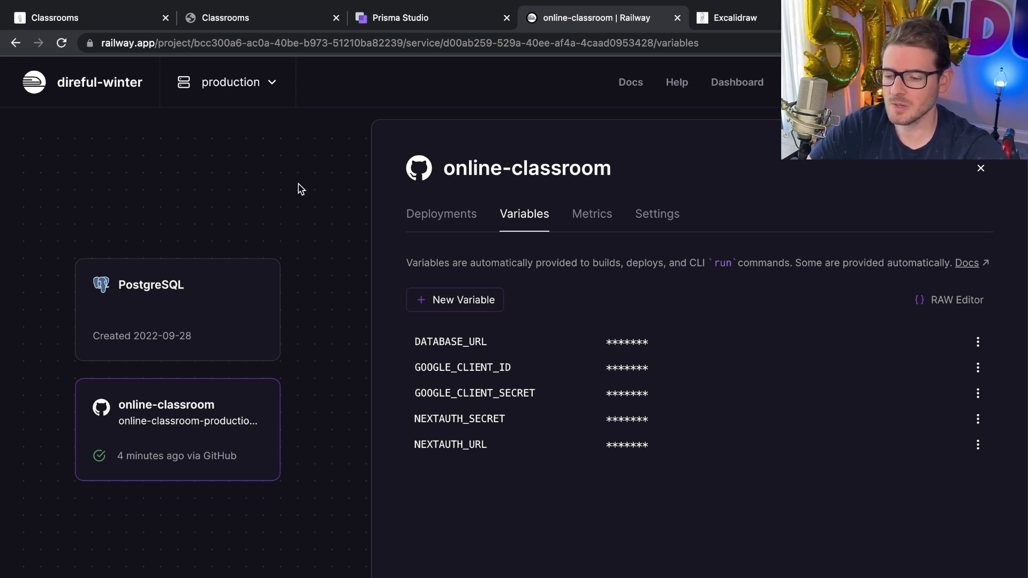
mouse_move(312, 199)
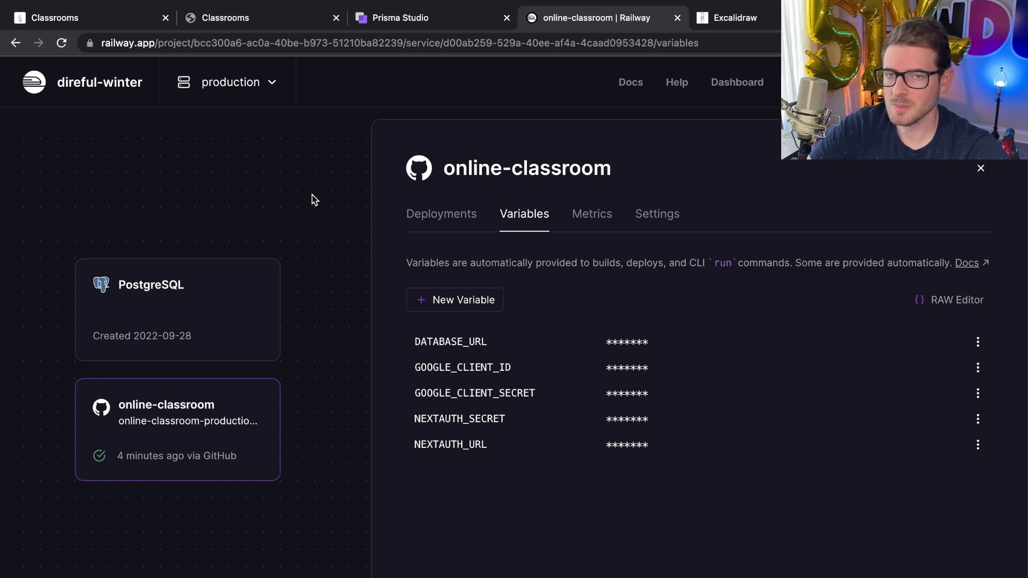
mouse_move(441, 222)
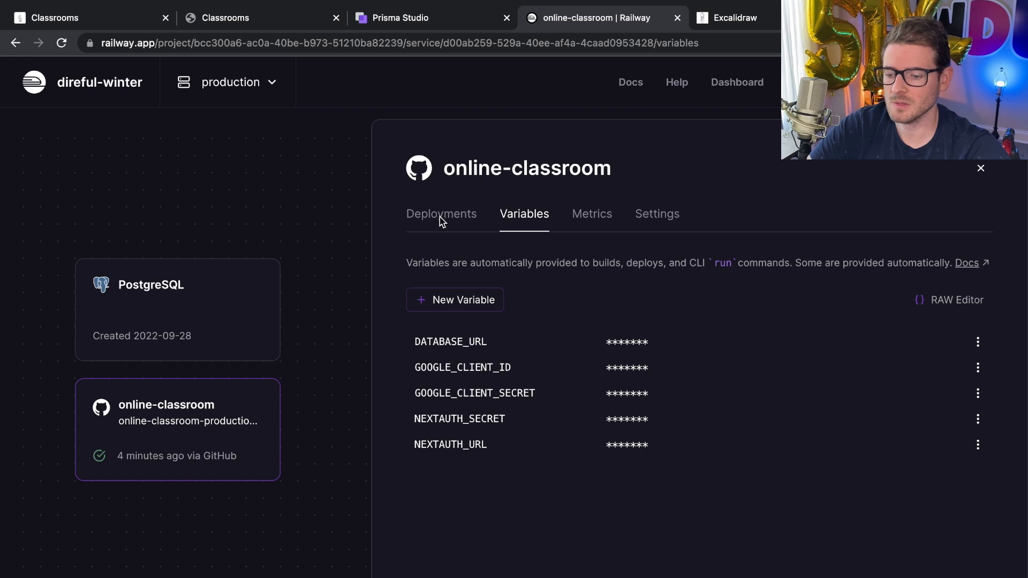
mouse_move(256, 208)
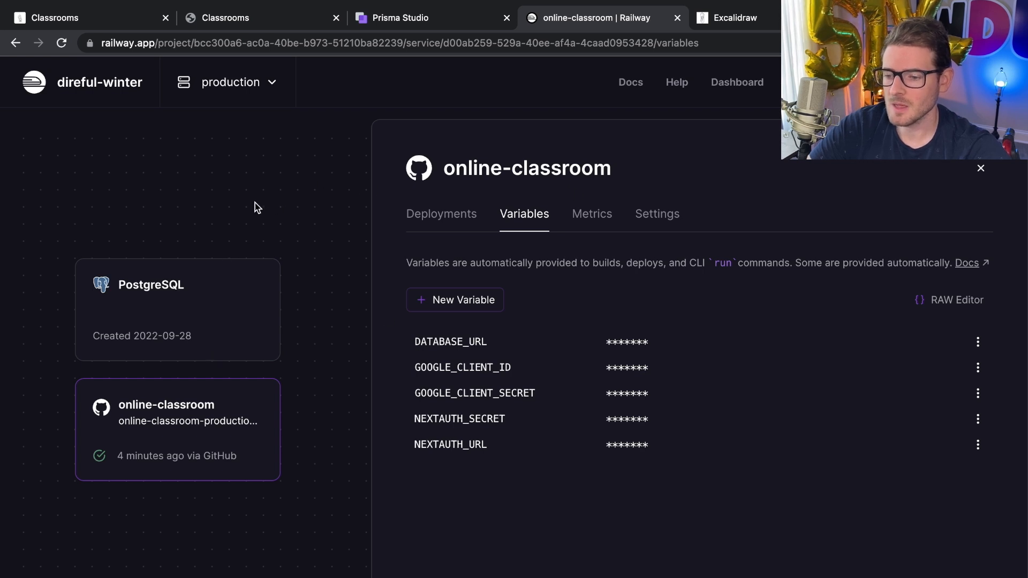